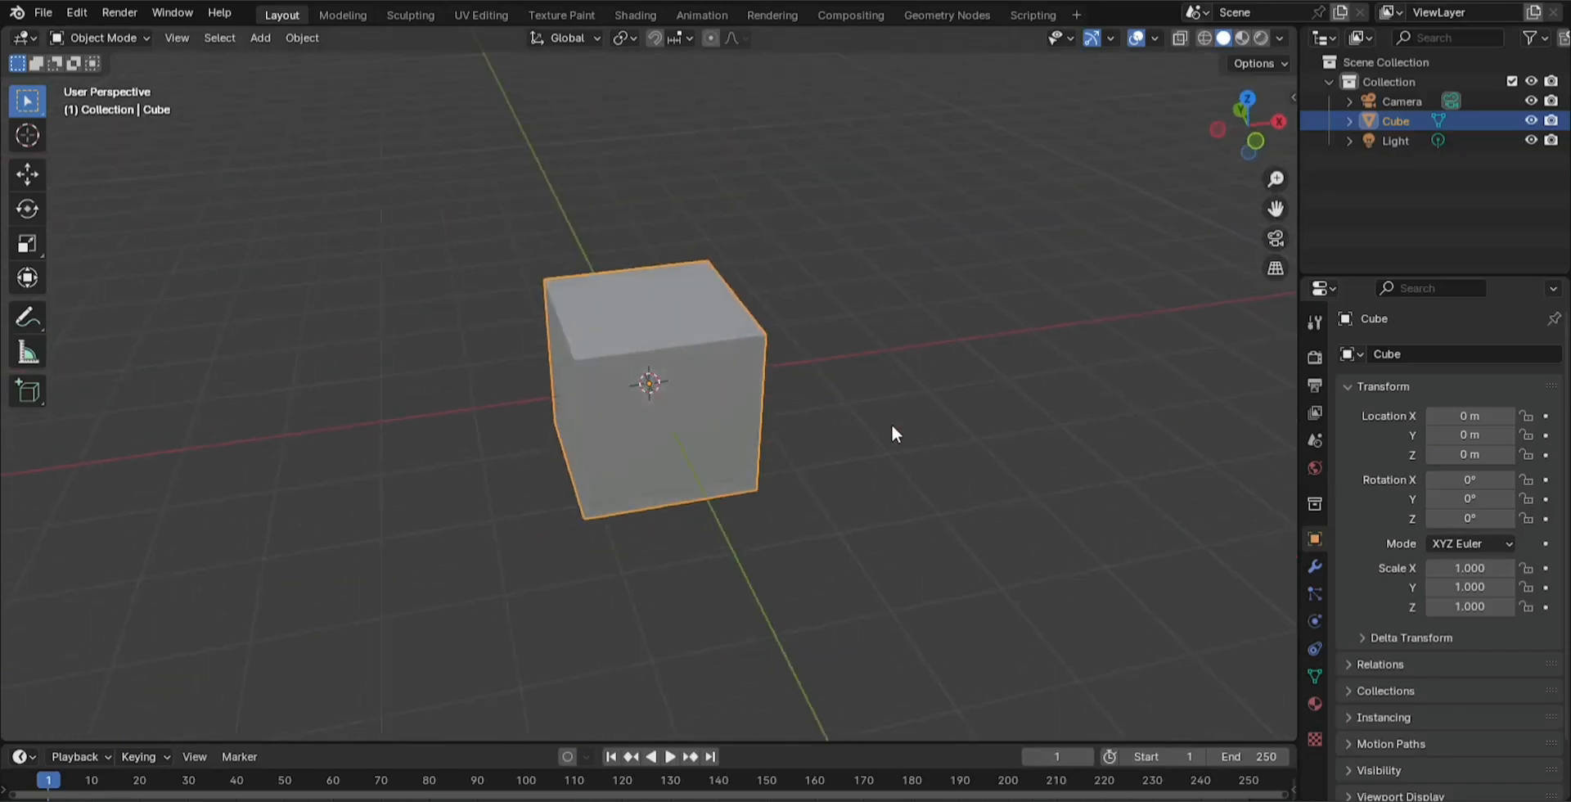
# Select the default cube to start shaping it into a domino
pyautogui.click(52, 13)
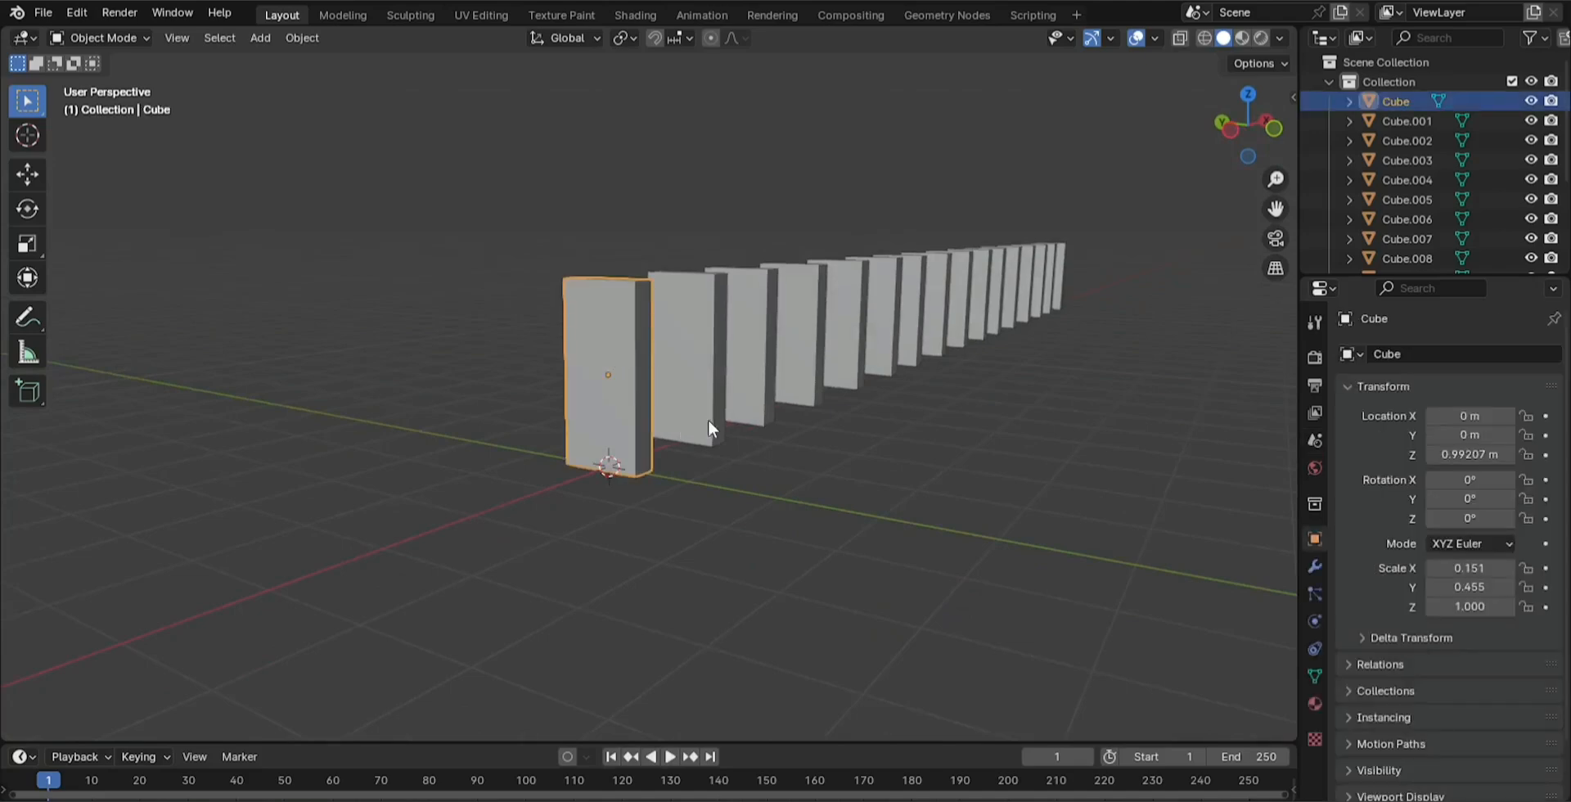
# Add active Rigid Body physics to the first domino and test-play its fall, rewinding to frame 1
pyautogui.click(1314, 621)
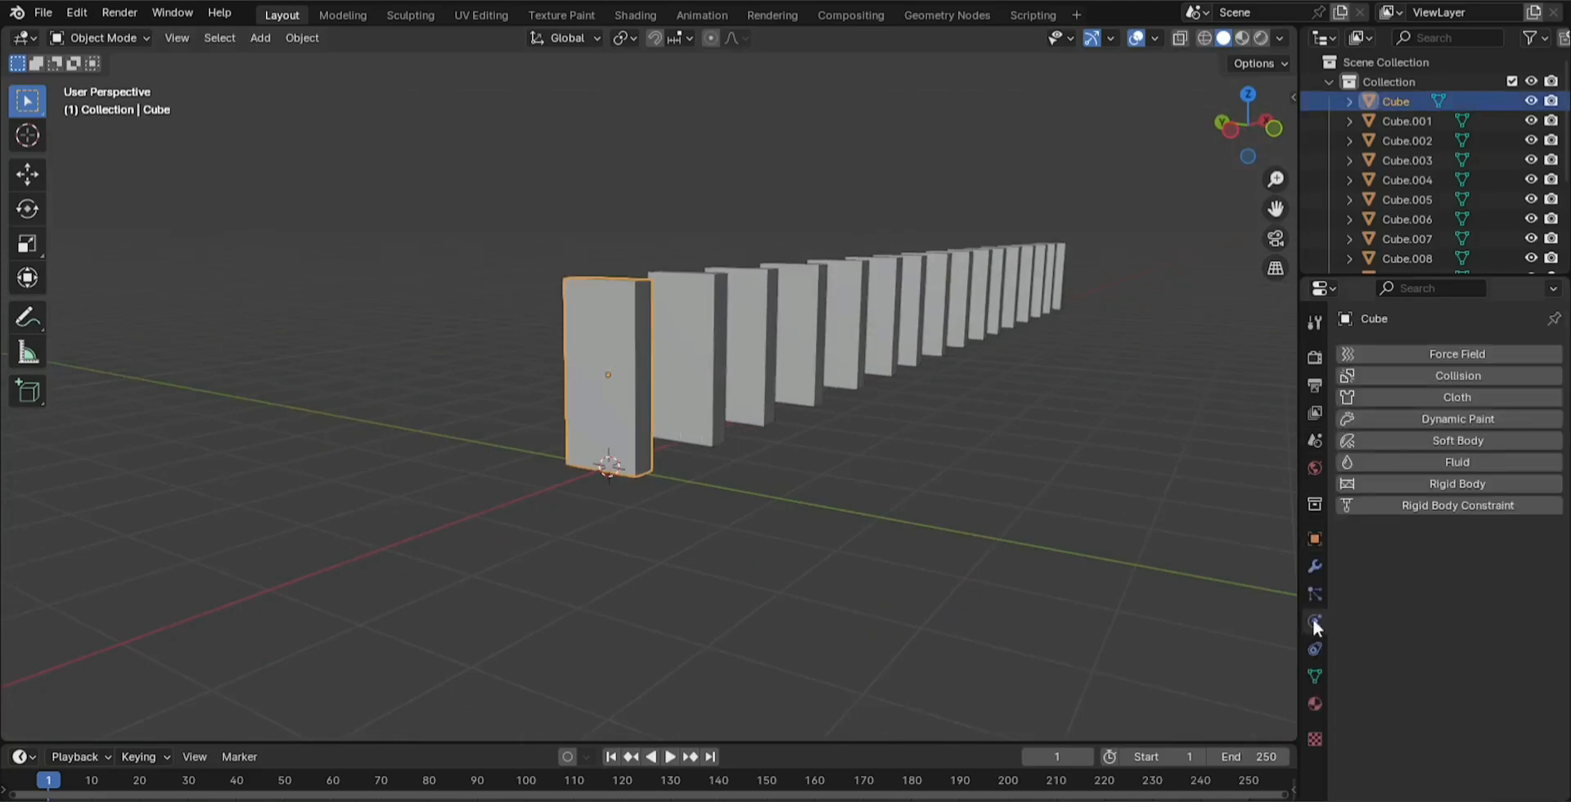
pyautogui.click(1456, 484)
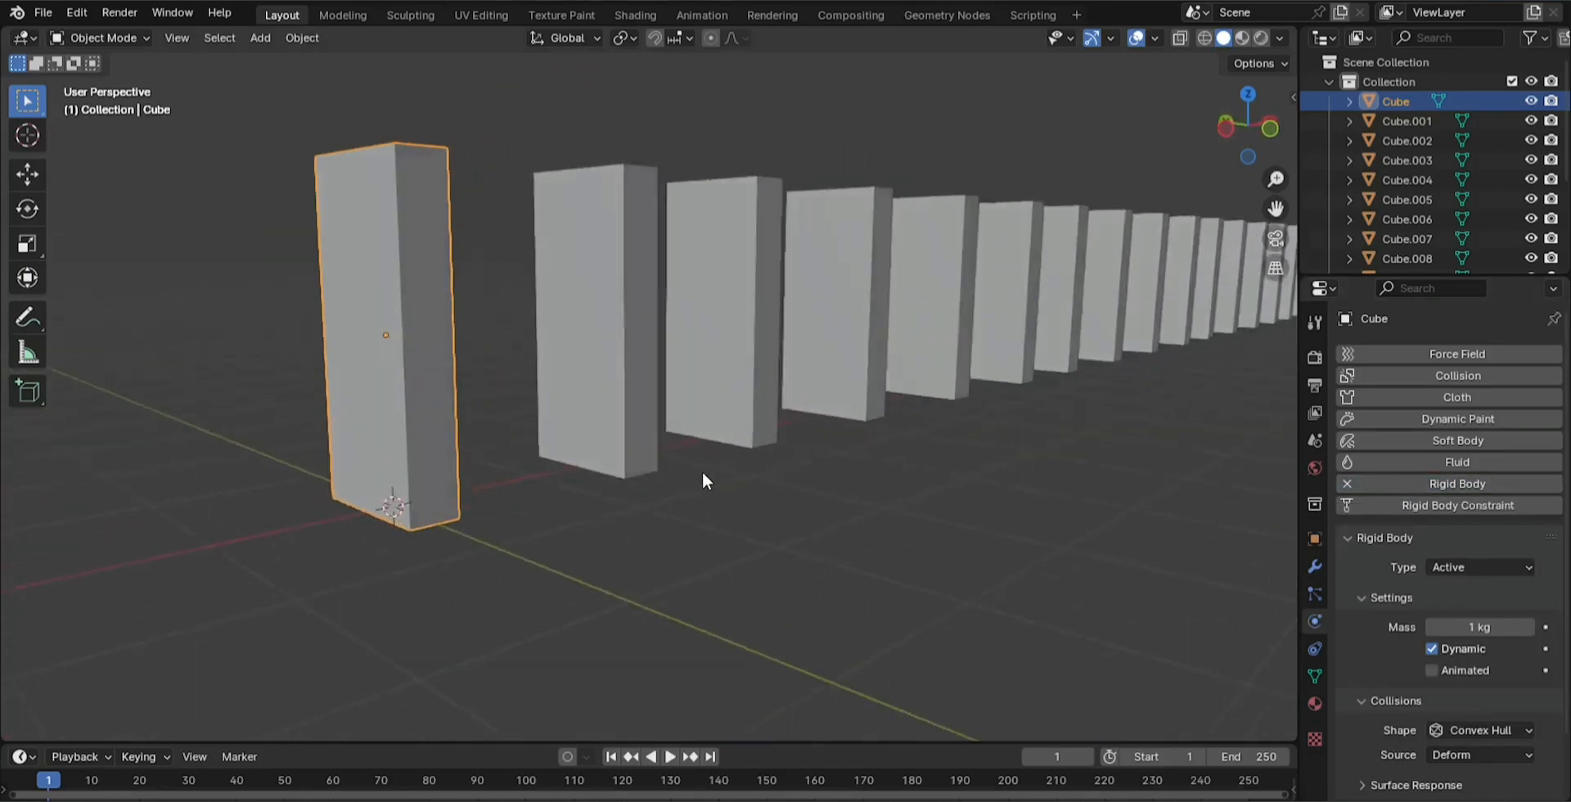
pyautogui.click(676, 779)
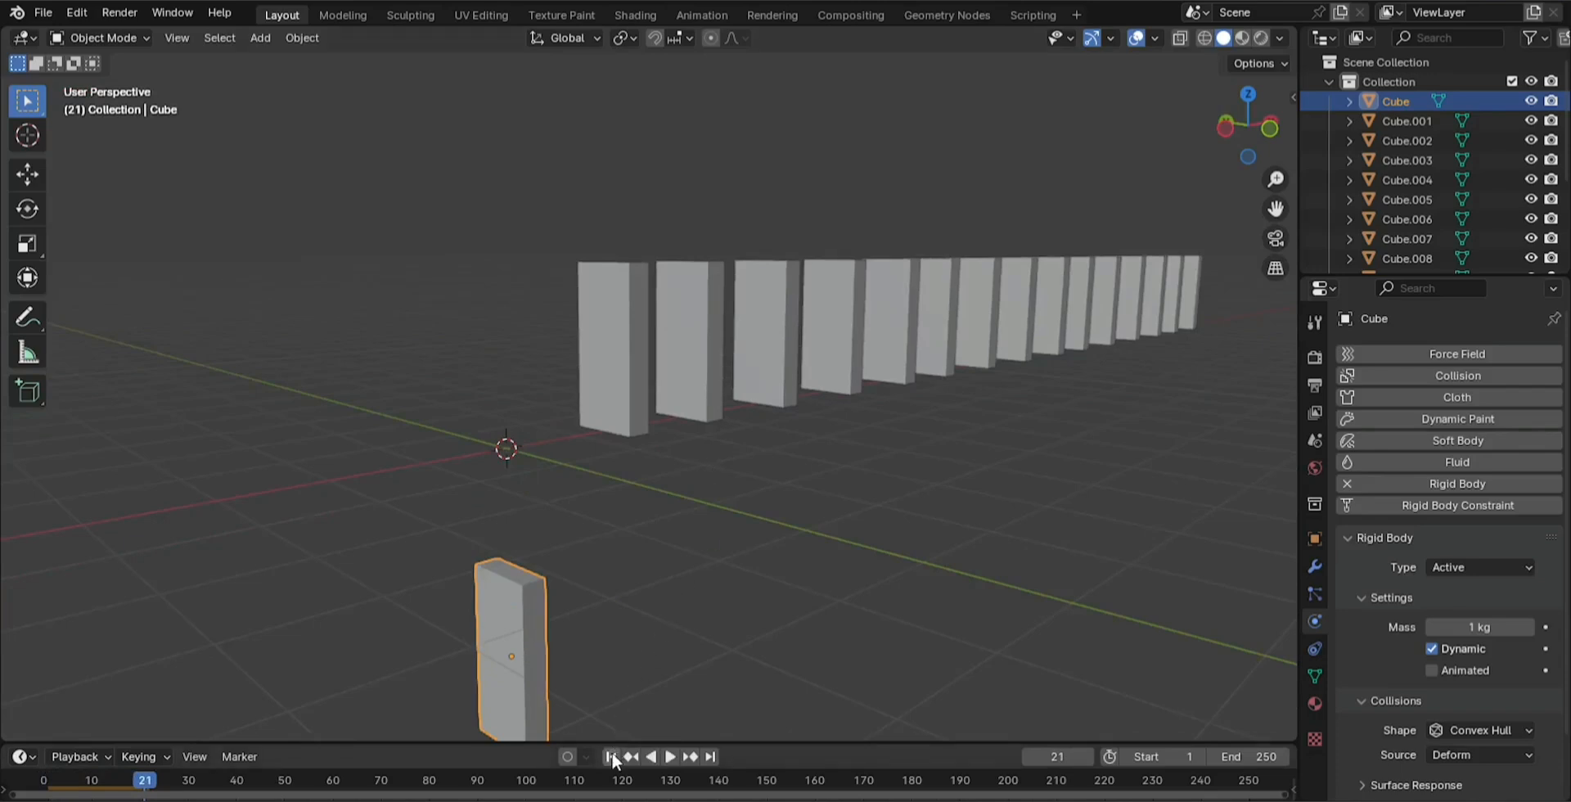
pyautogui.click(610, 757)
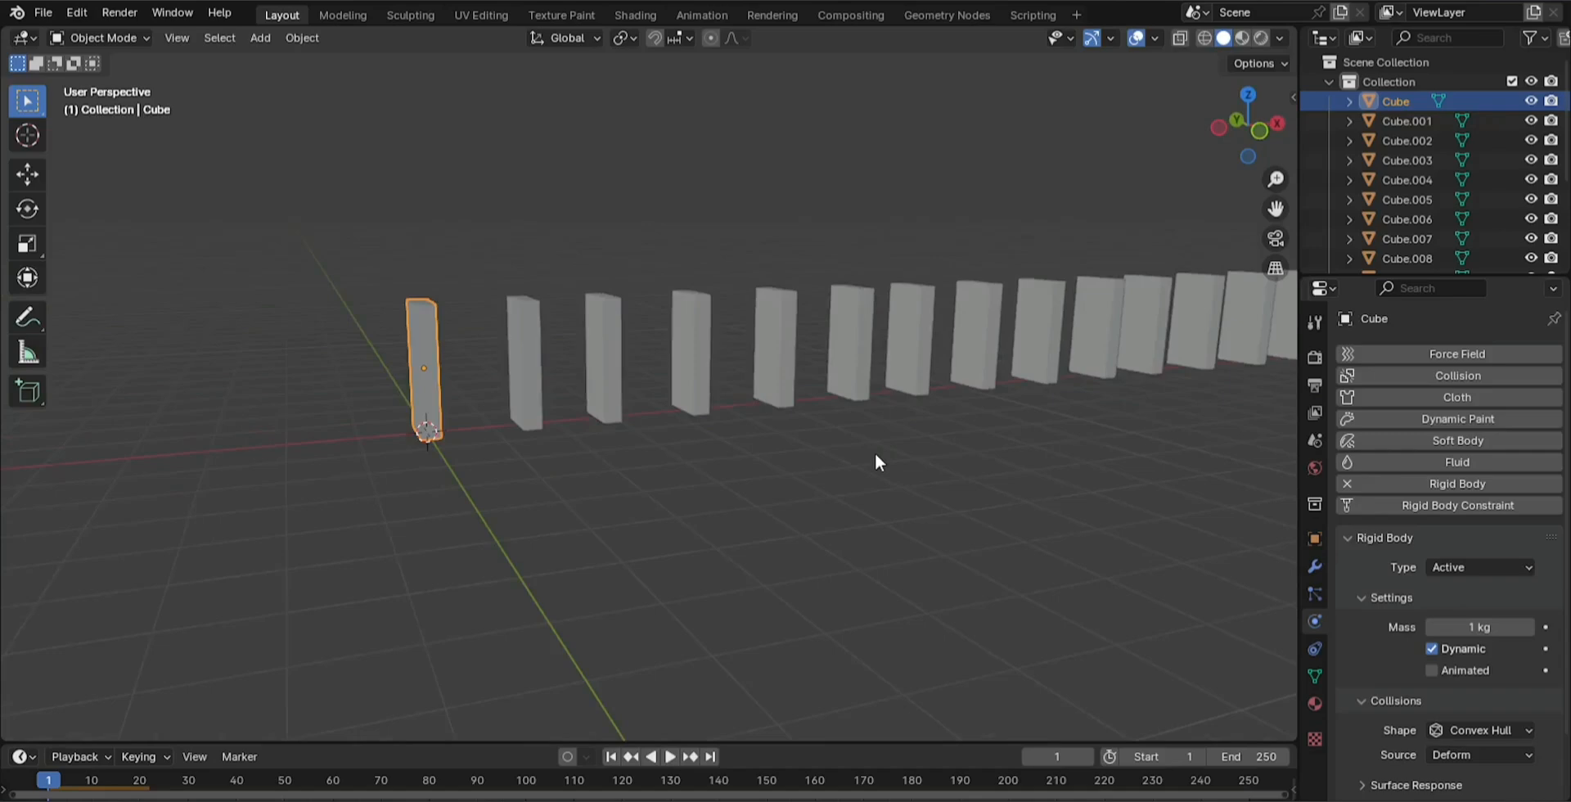
# Add a mesh plane as the ground under the row and test-play, rewinding to frame 1
pyautogui.click(260, 37)
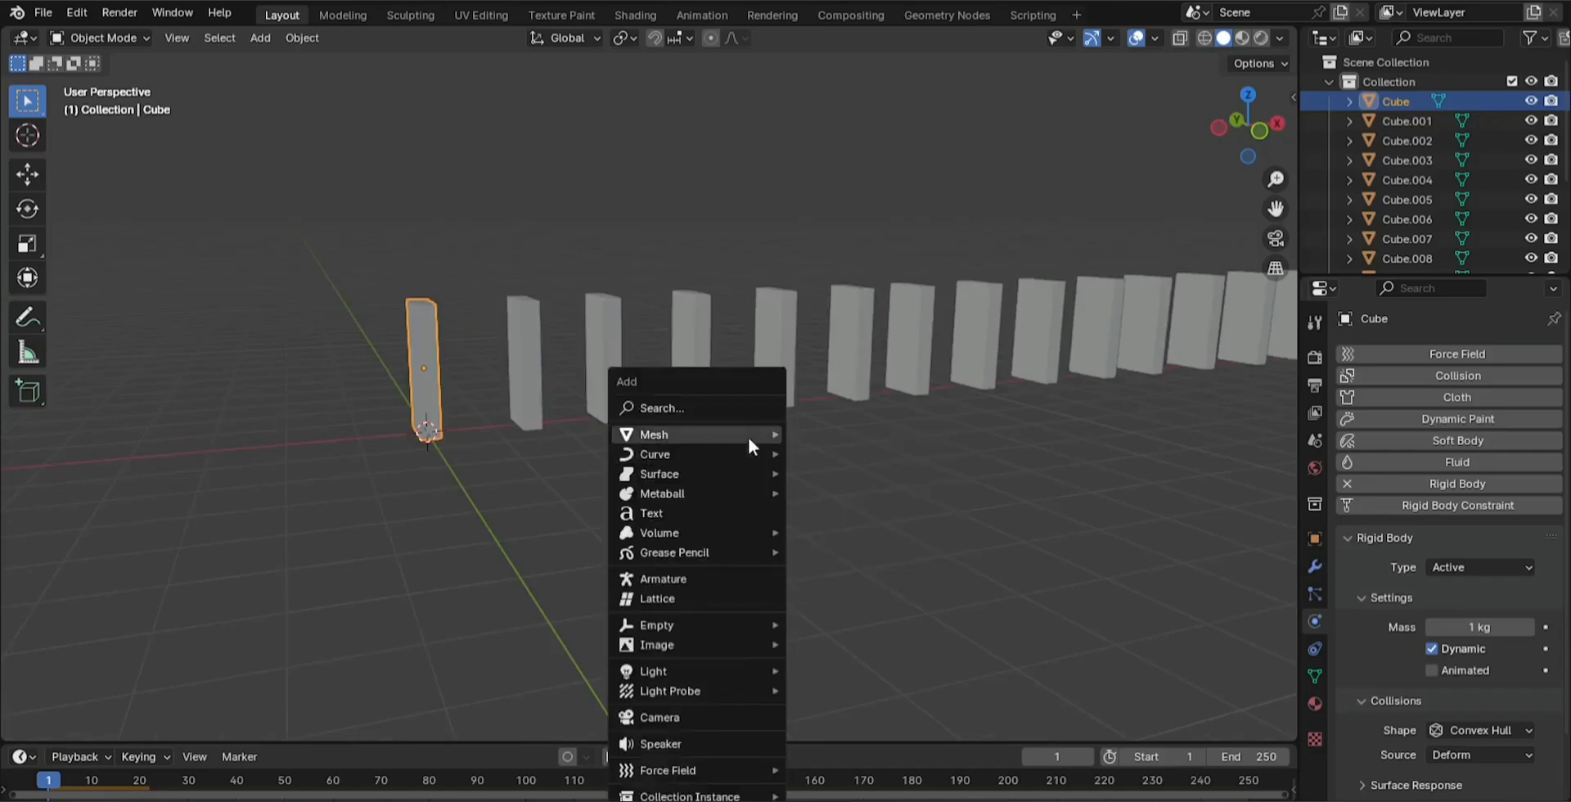
pyautogui.click(654, 434)
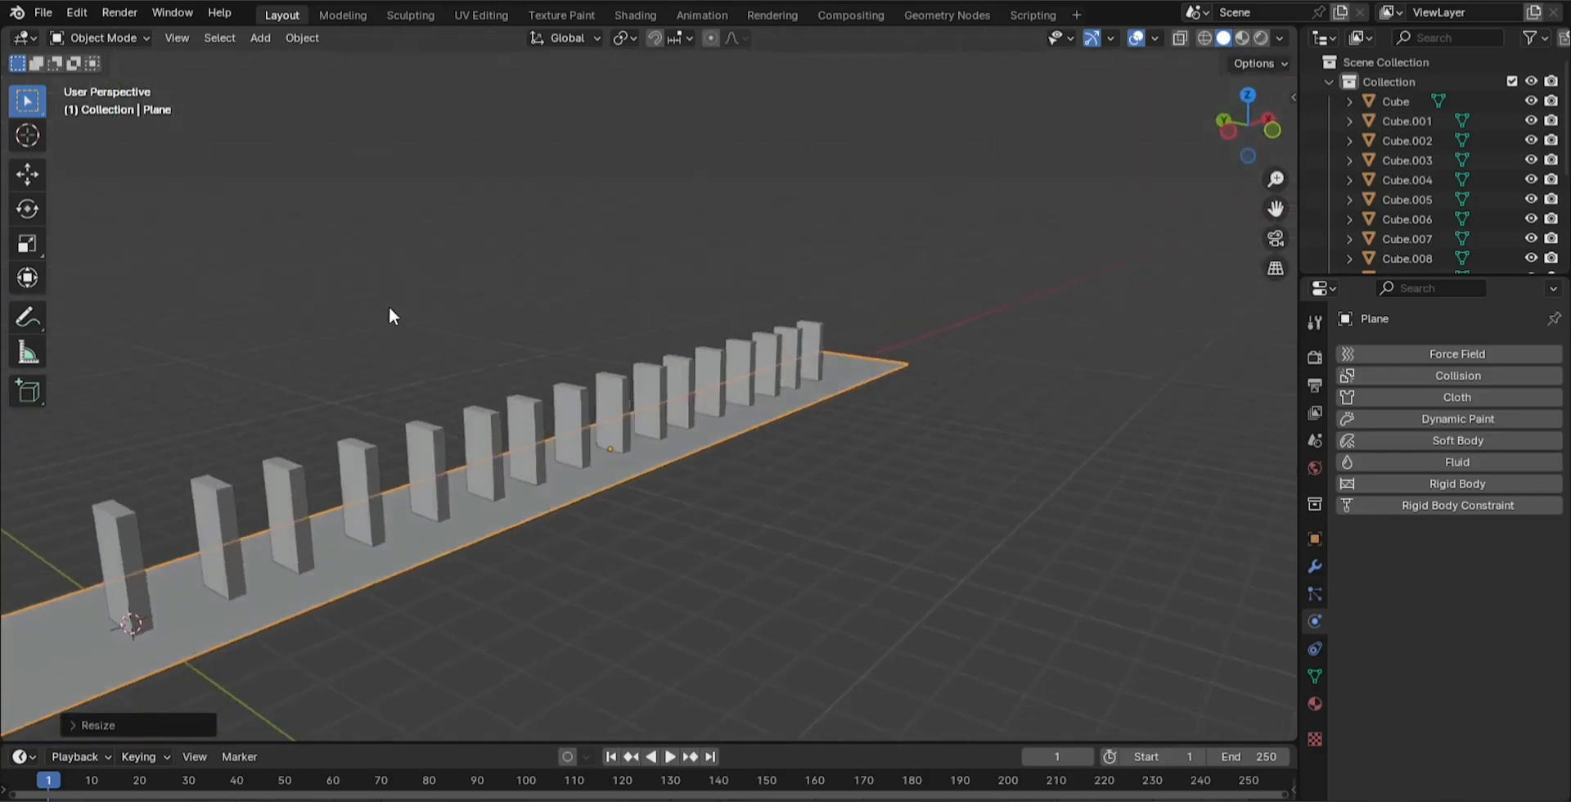
pyautogui.click(671, 757)
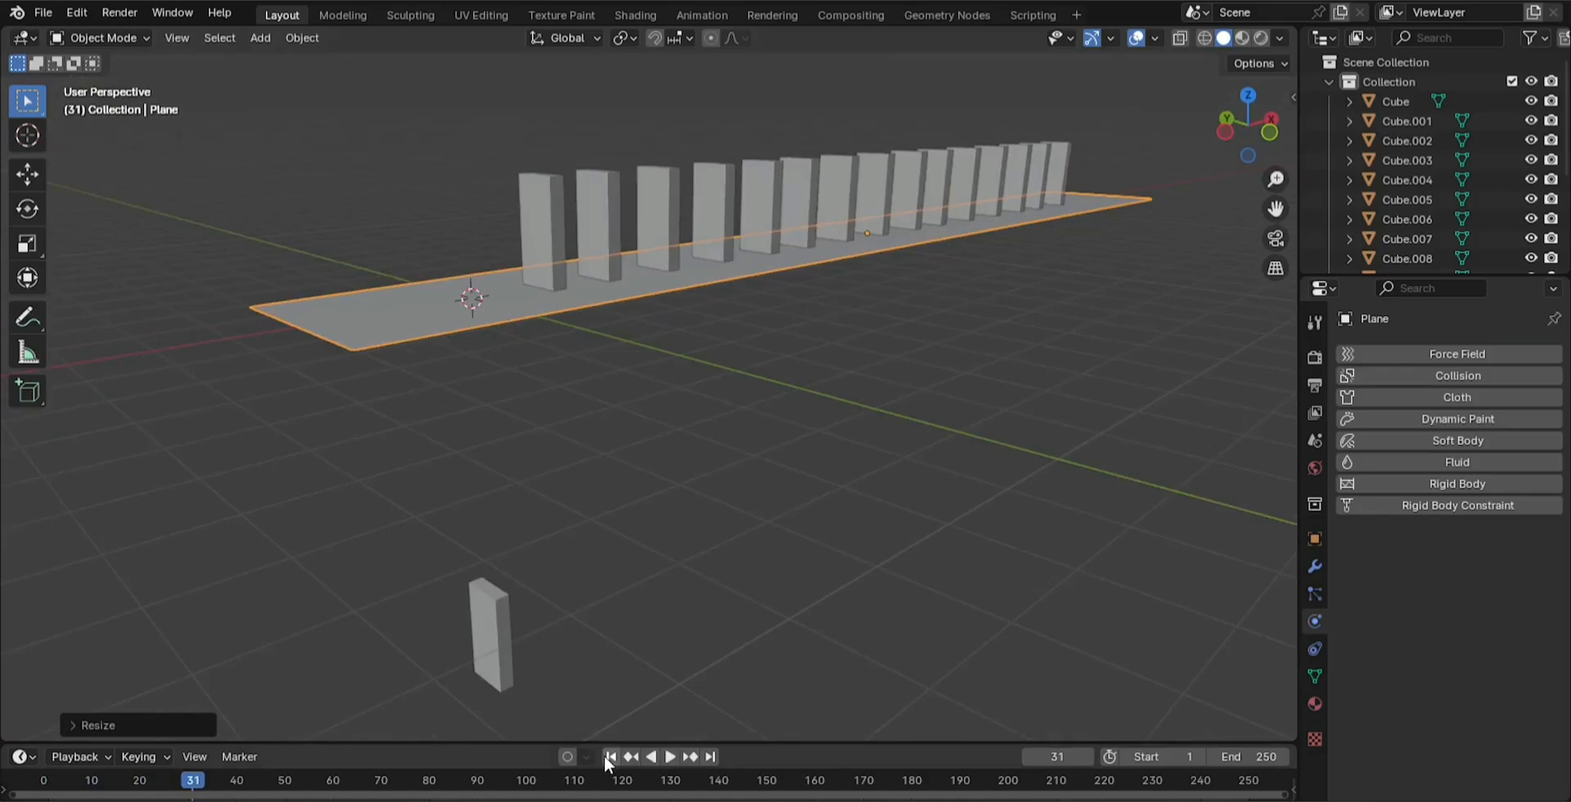
pyautogui.click(611, 755)
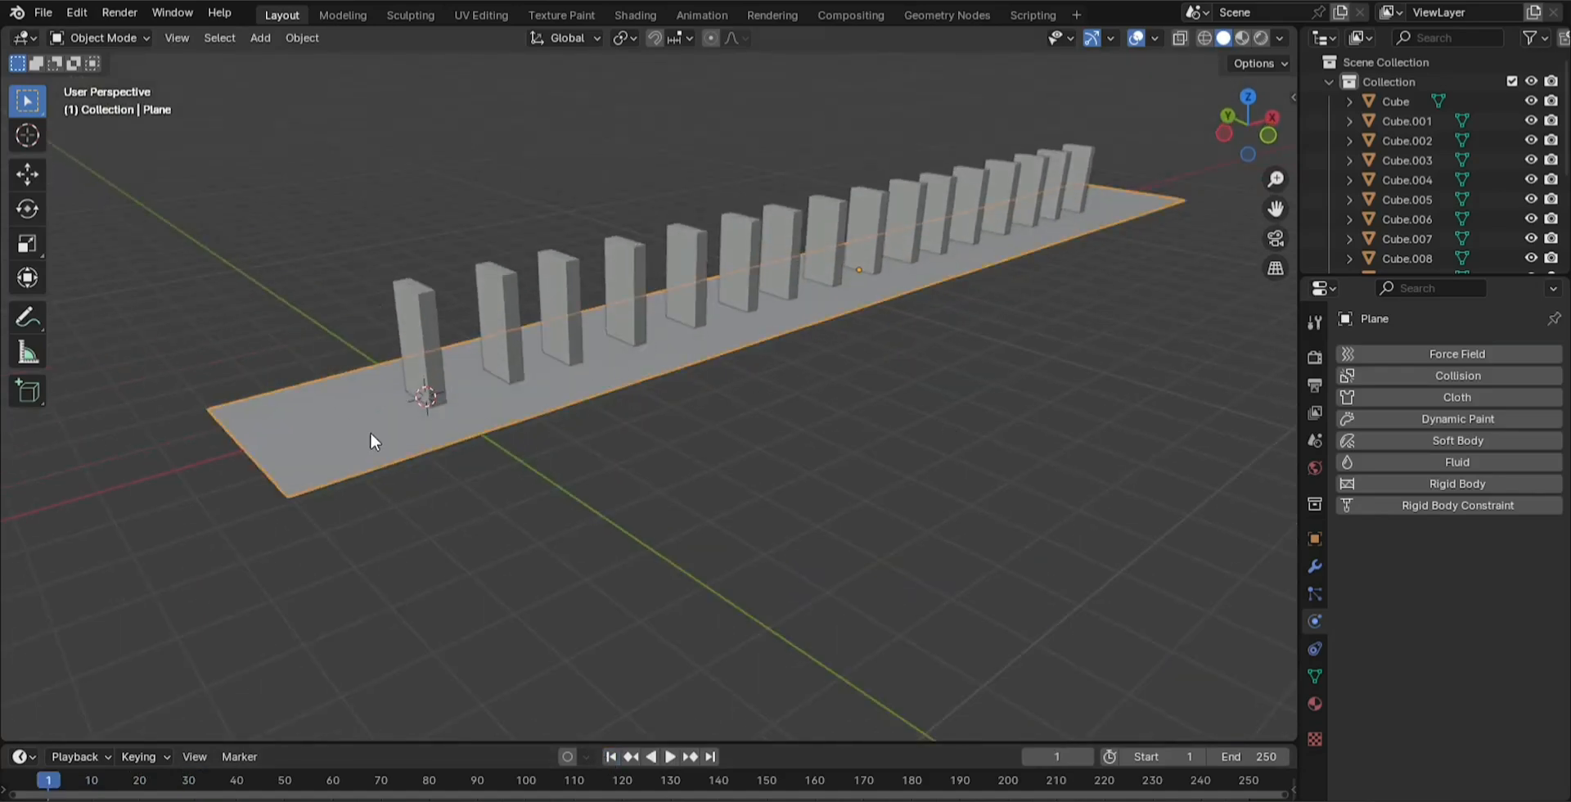
# Make the ground plane a Passive rigid body and view the row from the front
pyautogui.click(1457, 483)
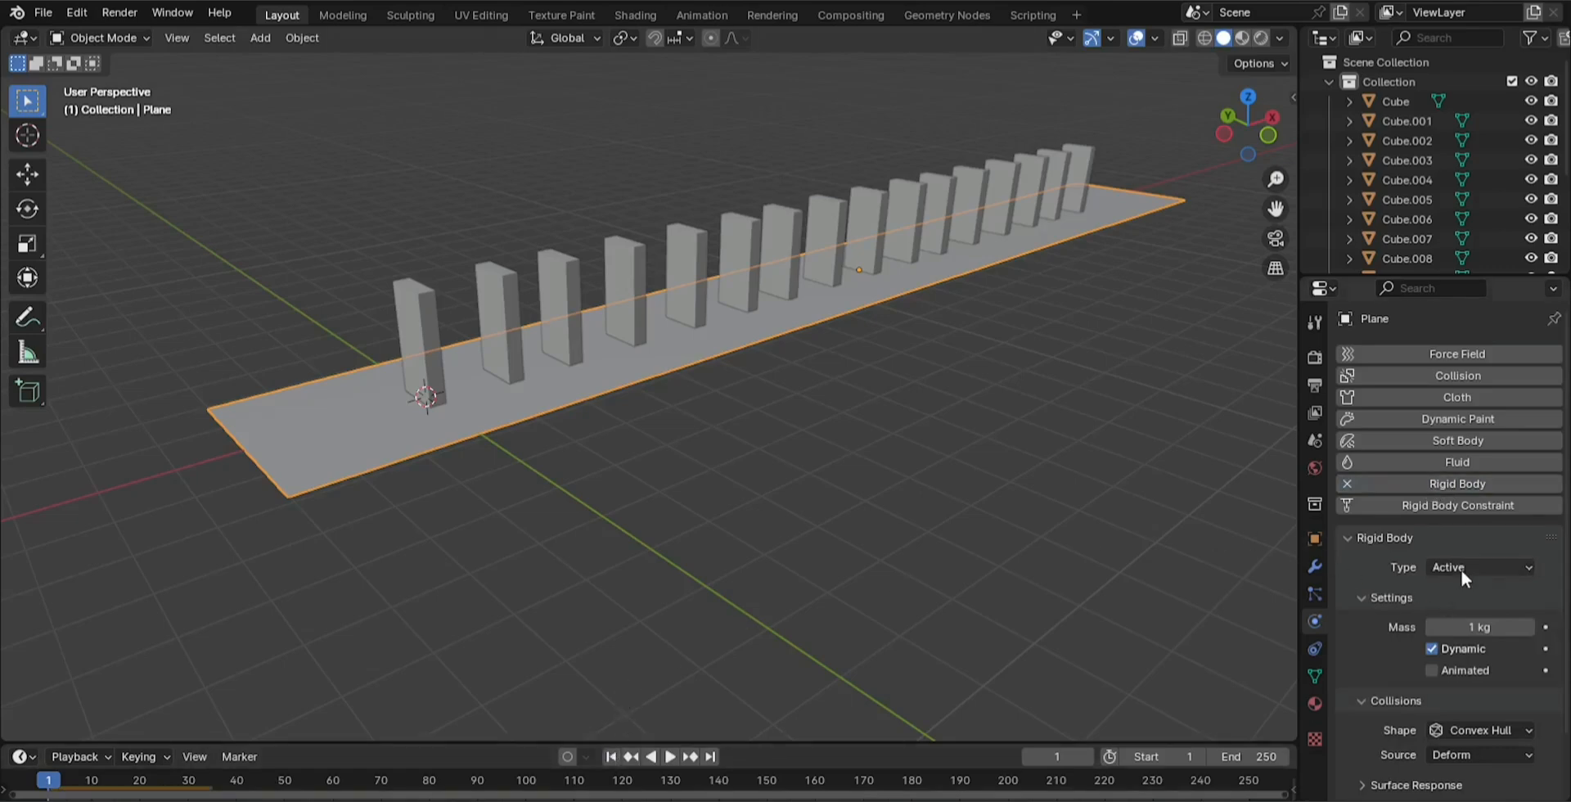
pyautogui.click(1480, 567)
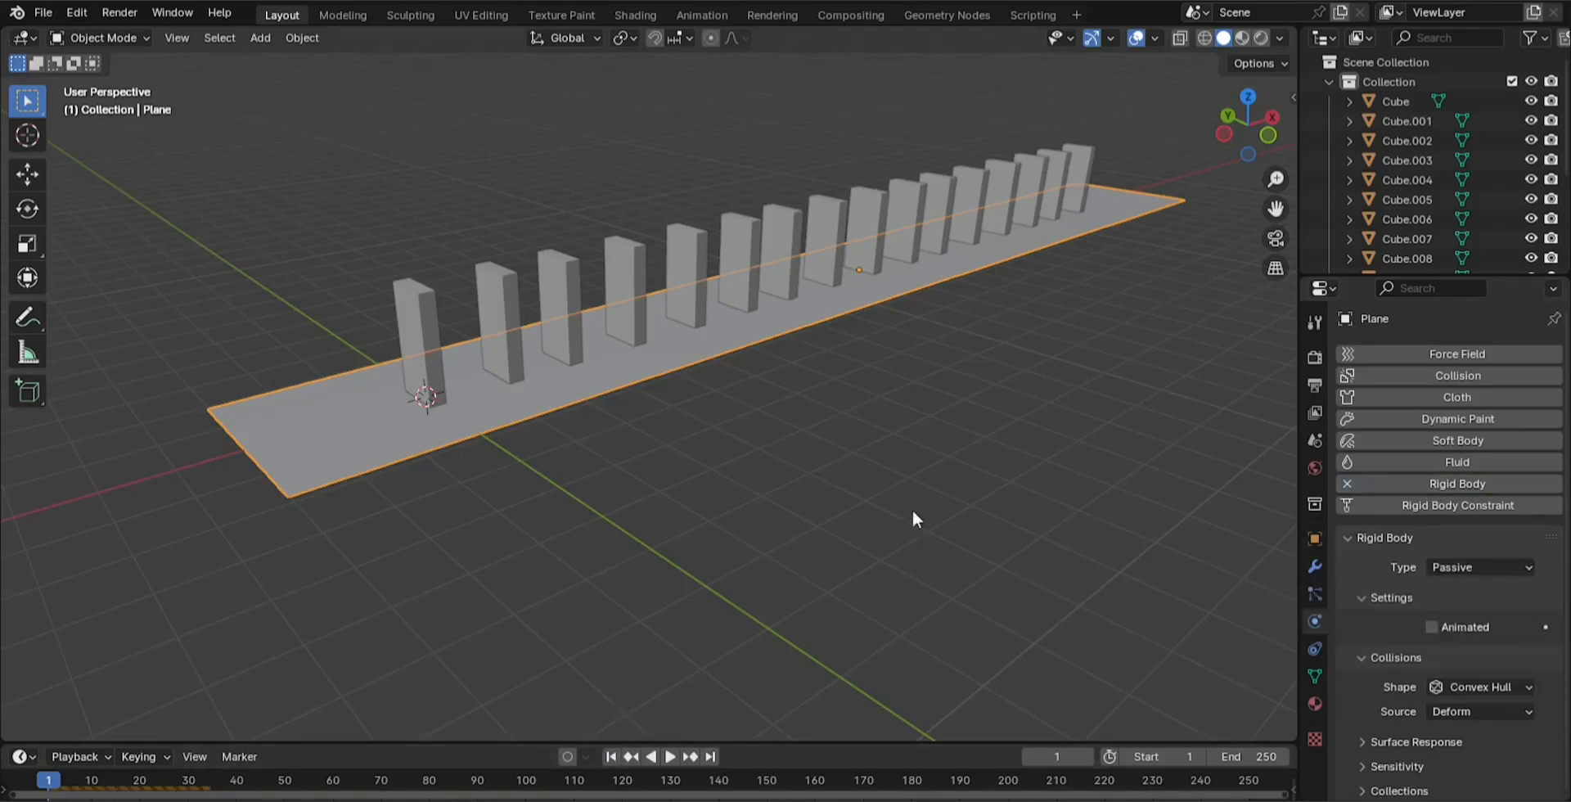
pyautogui.press('KP_1')
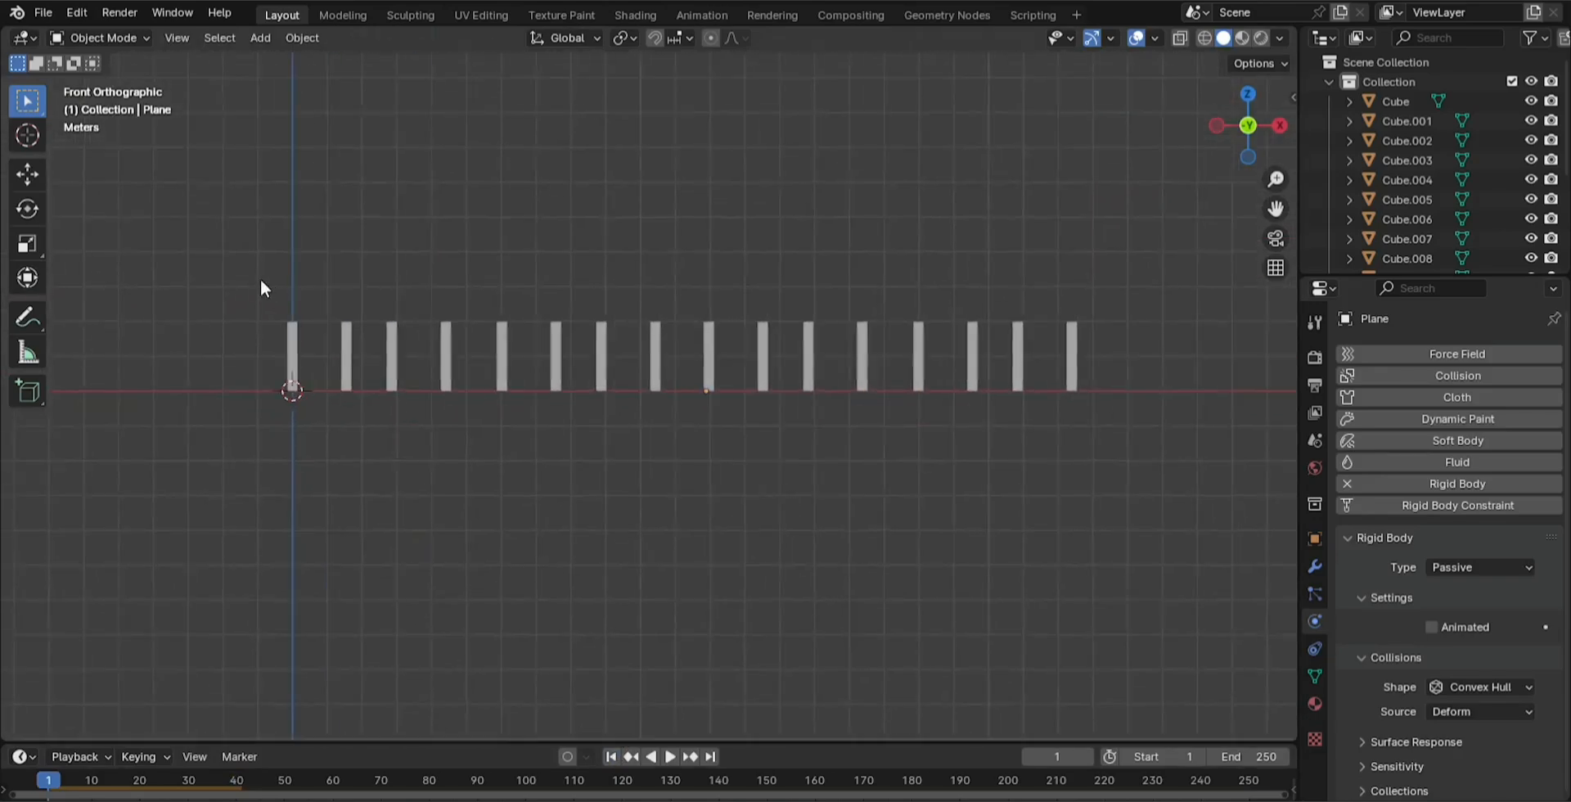
# Copy the first domino's rigid body settings to all box-selected dominoes via Copy from Active
pyautogui.moveTo(260, 271); pyautogui.dragTo(1103, 366)
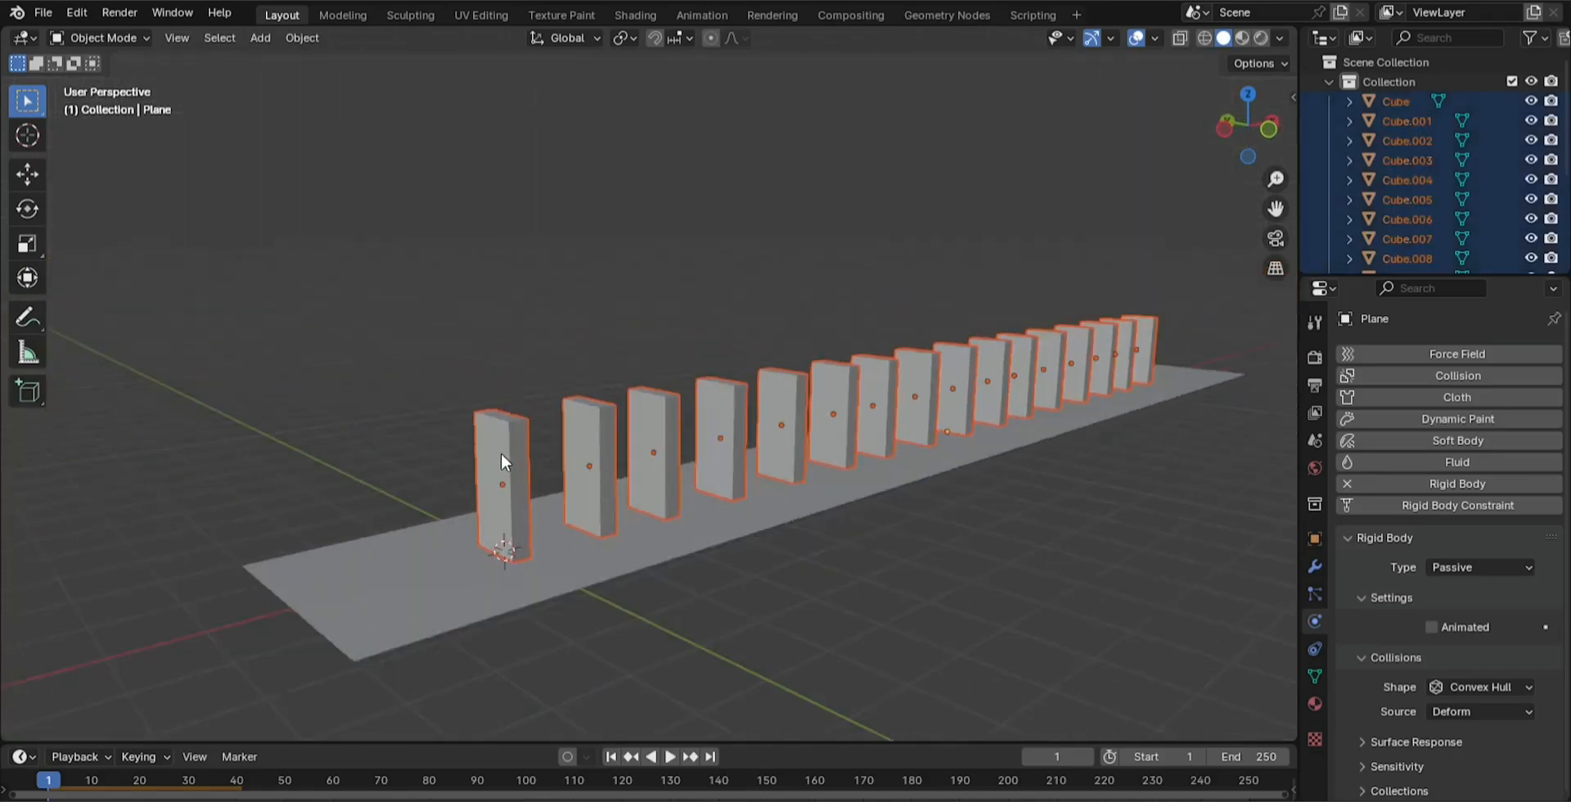
pyautogui.click(301, 37)
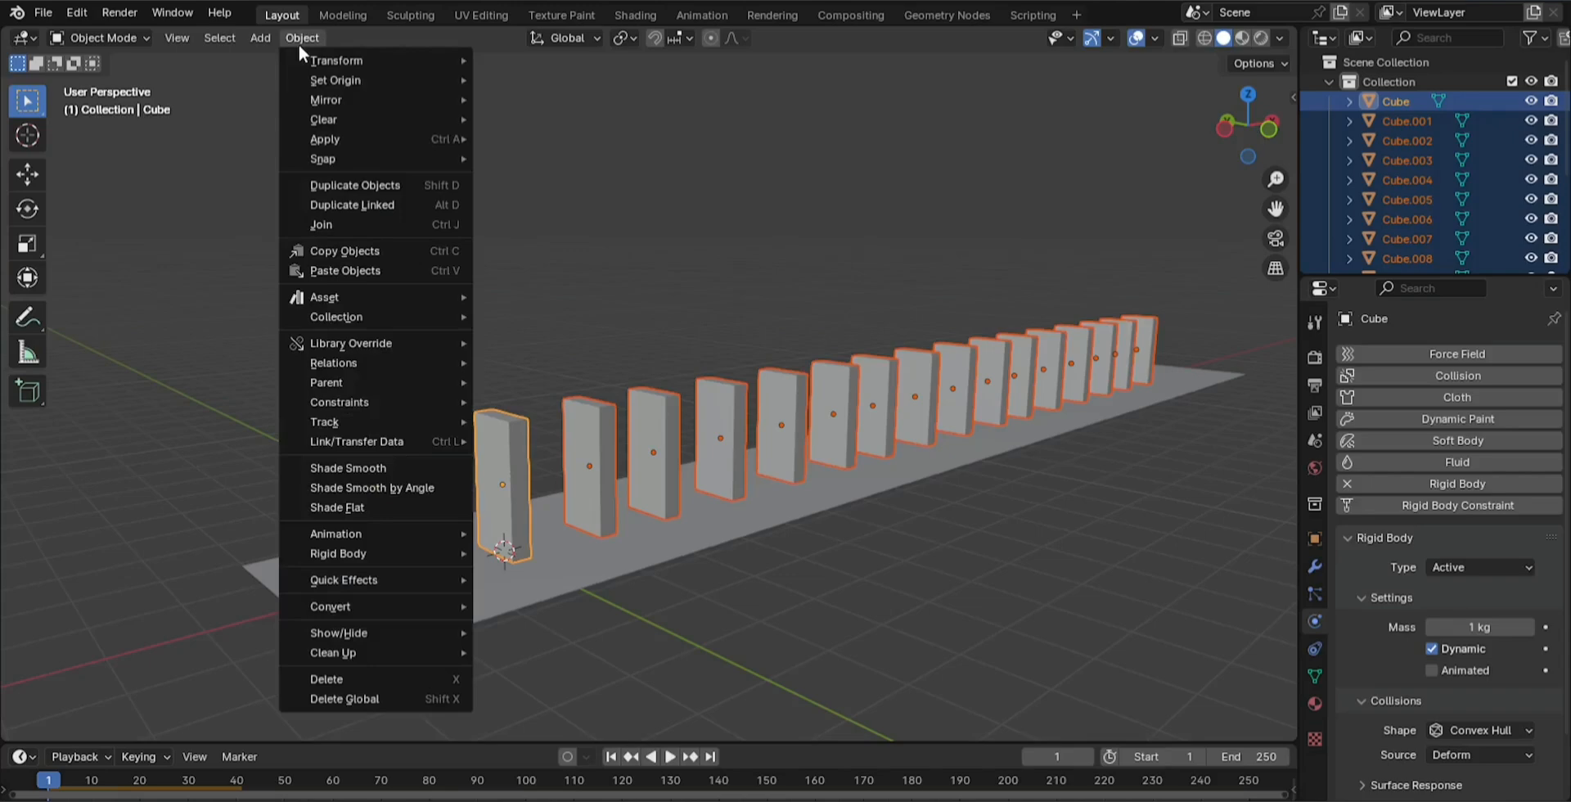
pyautogui.moveTo(368, 553)
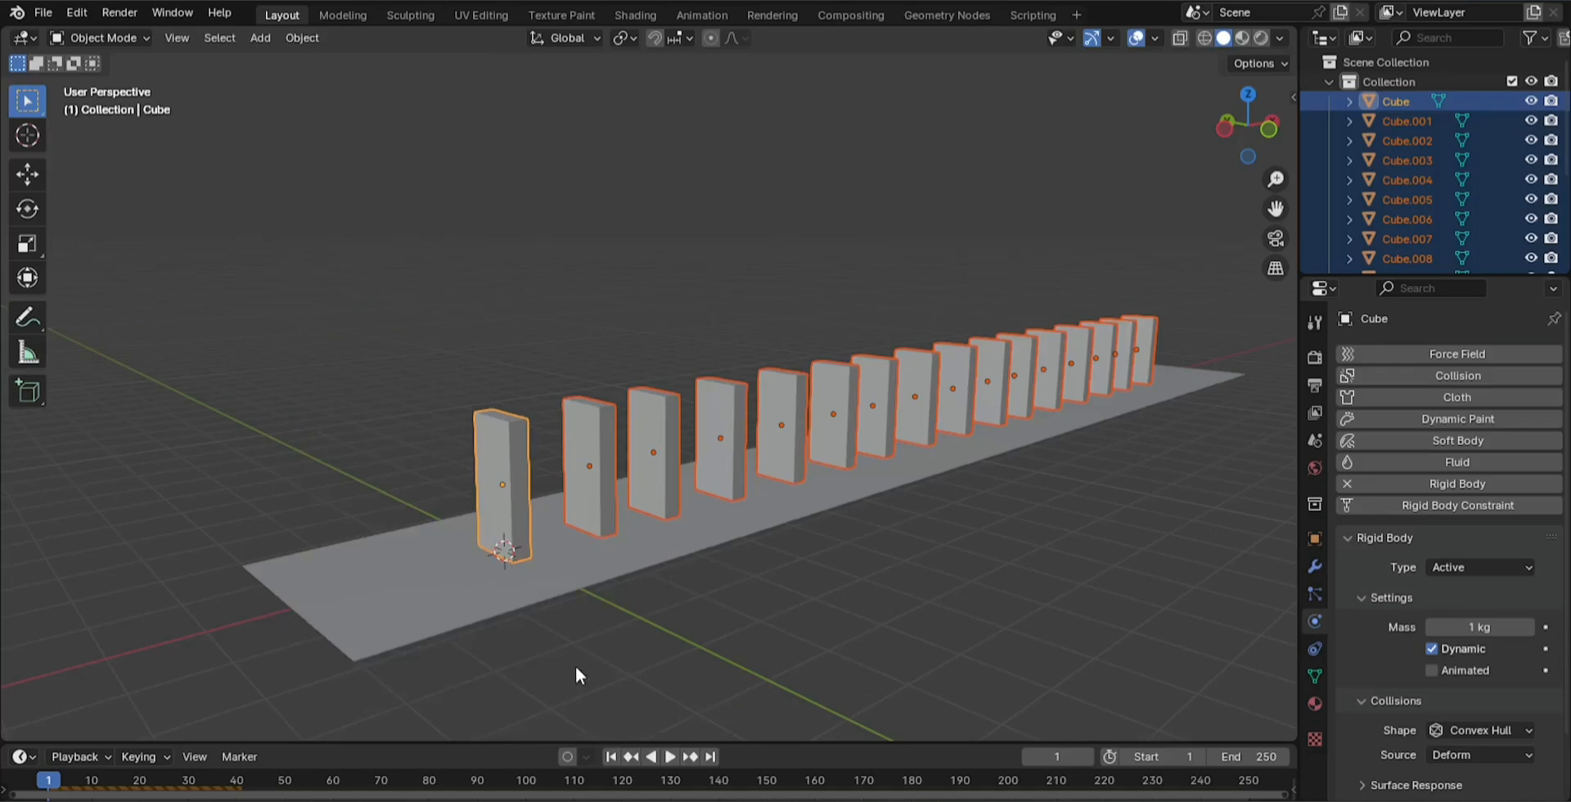
pyautogui.click(675, 757)
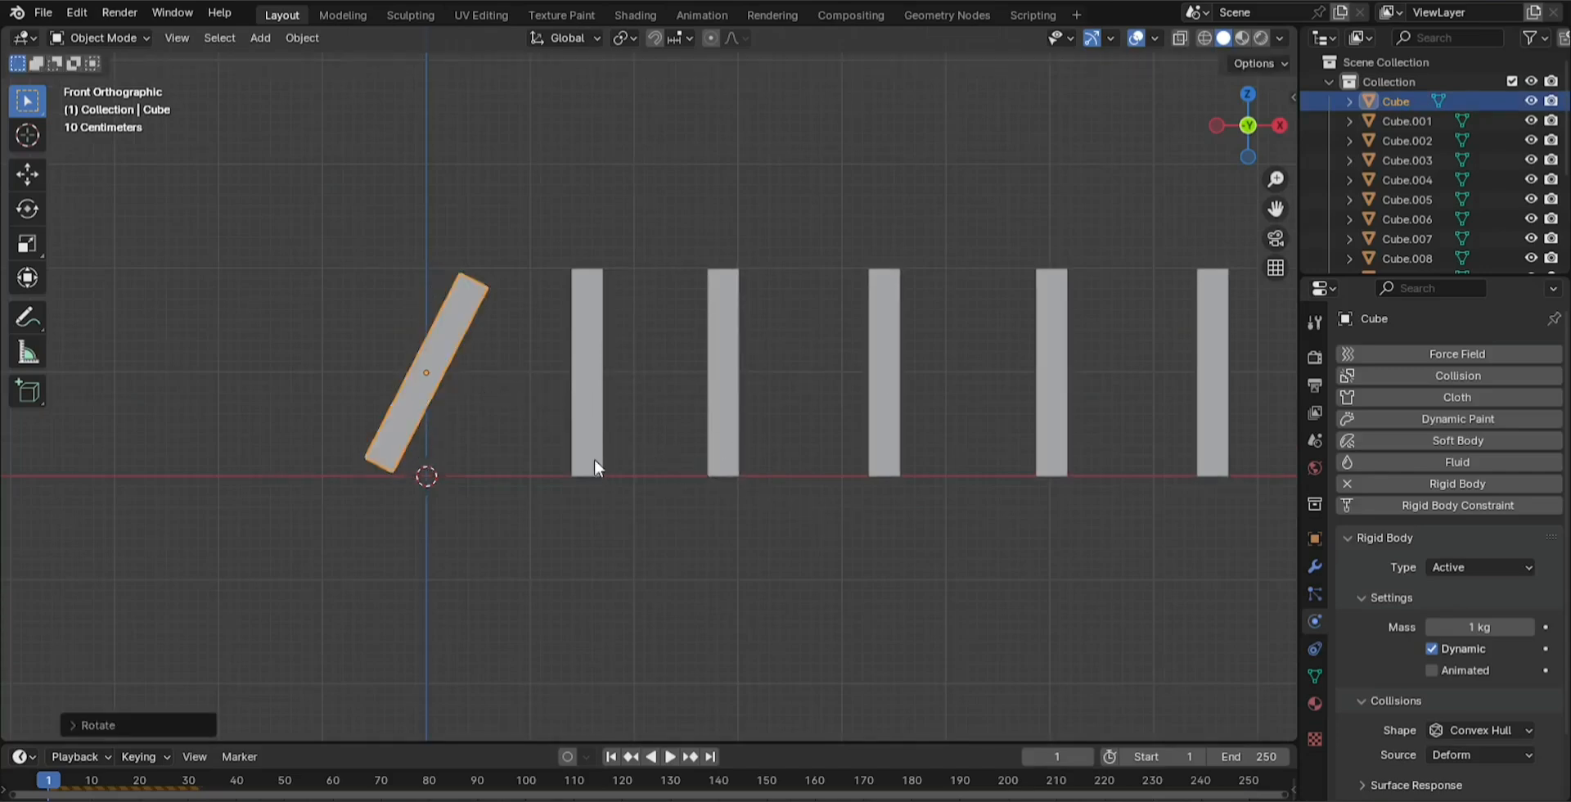
# Rotate the first domino toward the row and play the chain topple, returning to frame 1
pyautogui.moveTo(425, 376); pyautogui.dragTo(450, 375)
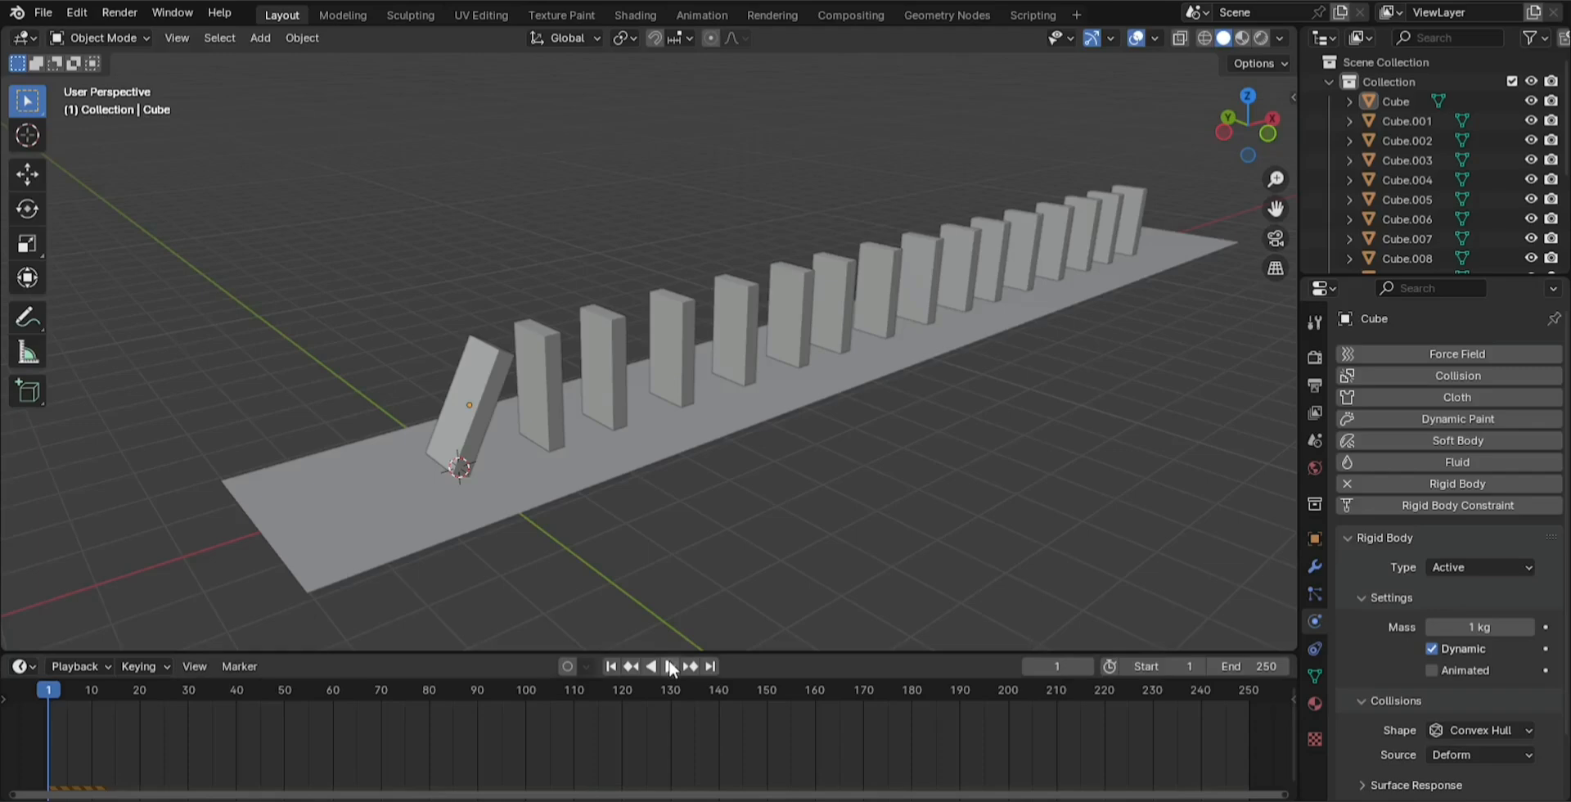
pyautogui.click(668, 667)
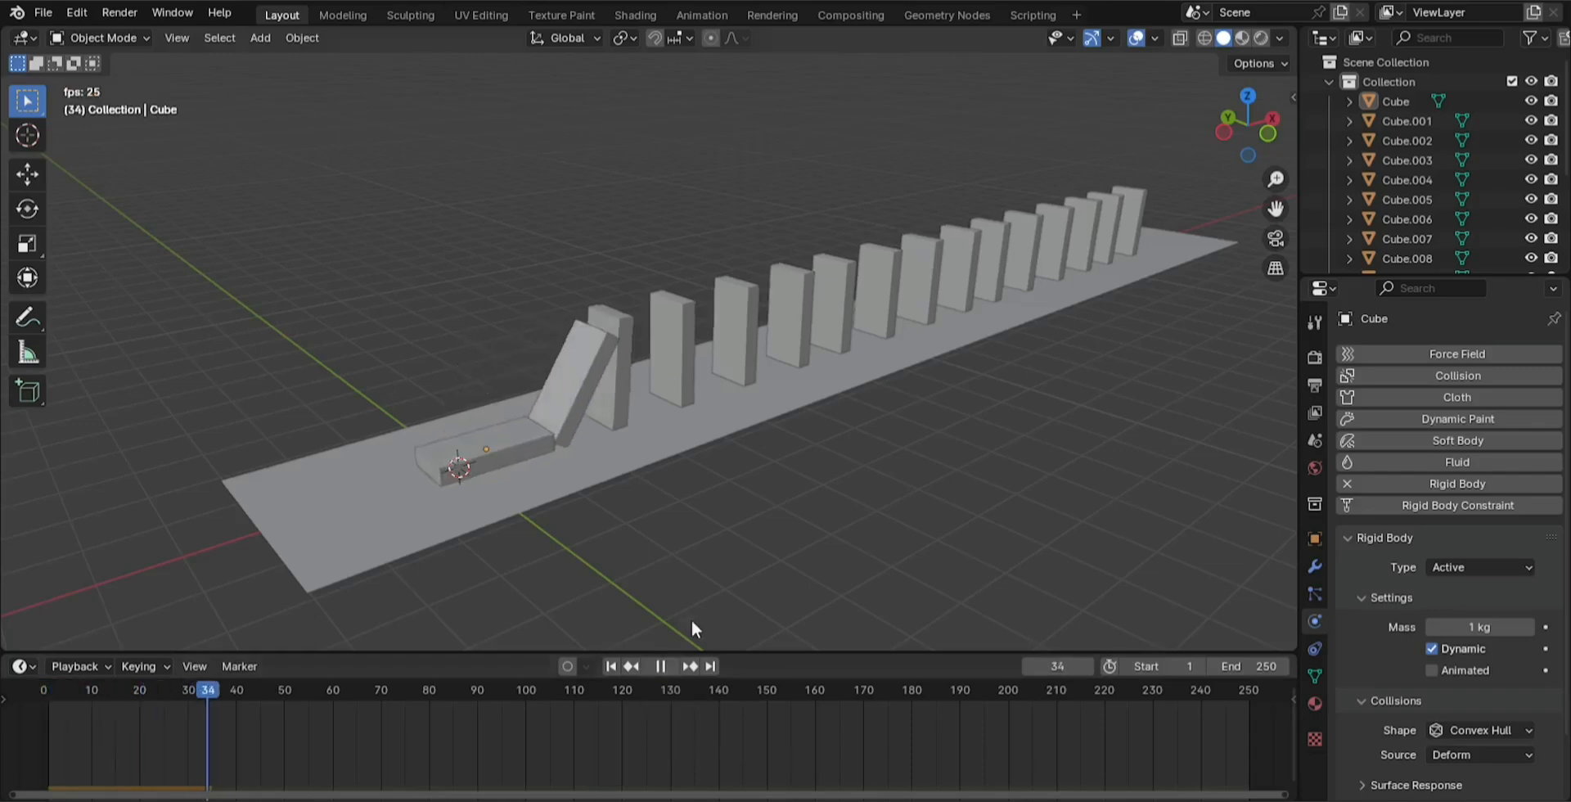
pyautogui.click(662, 666)
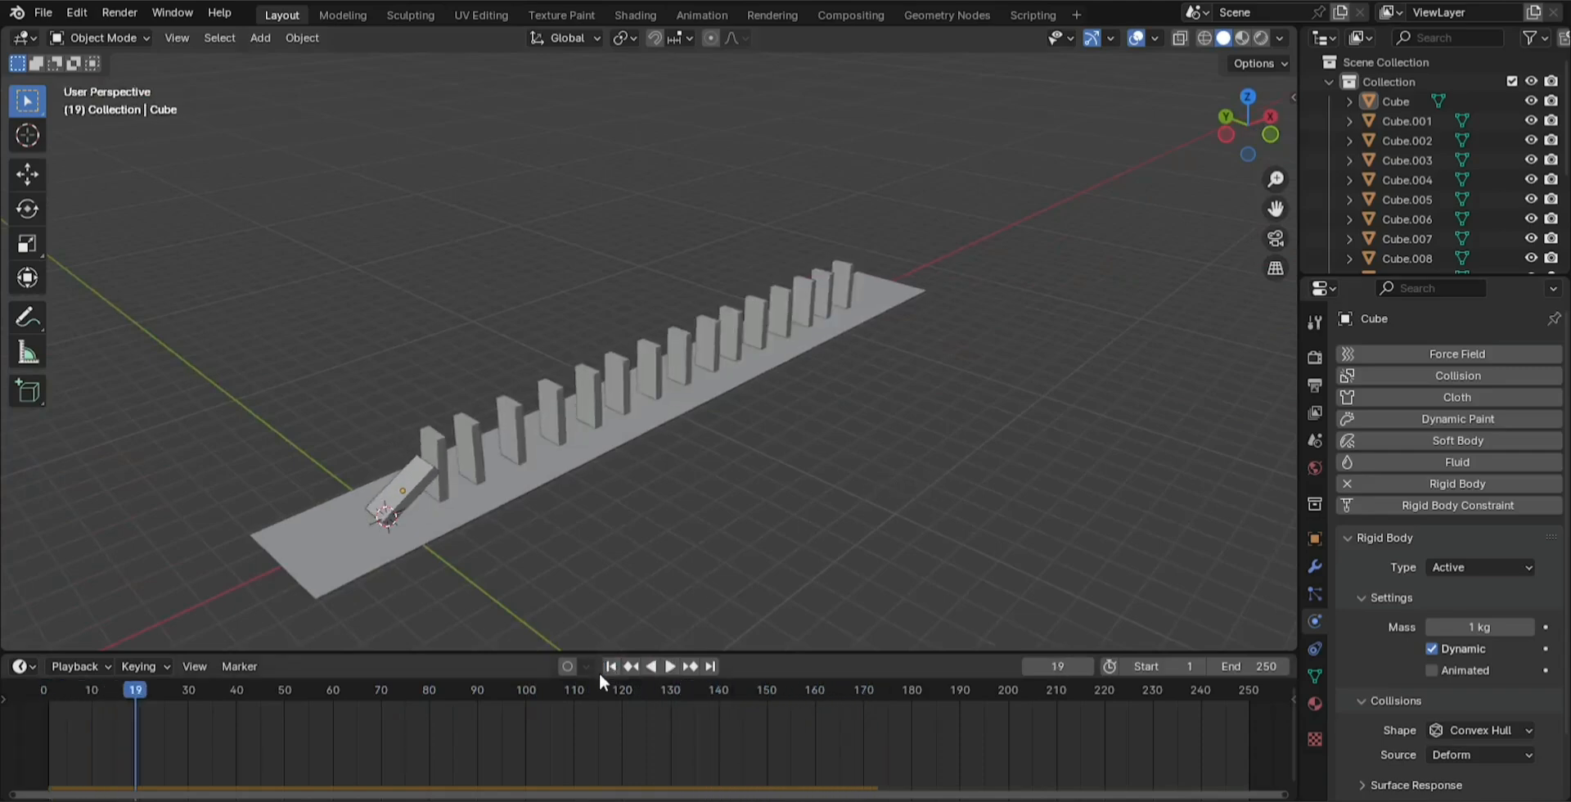
pyautogui.click(612, 667)
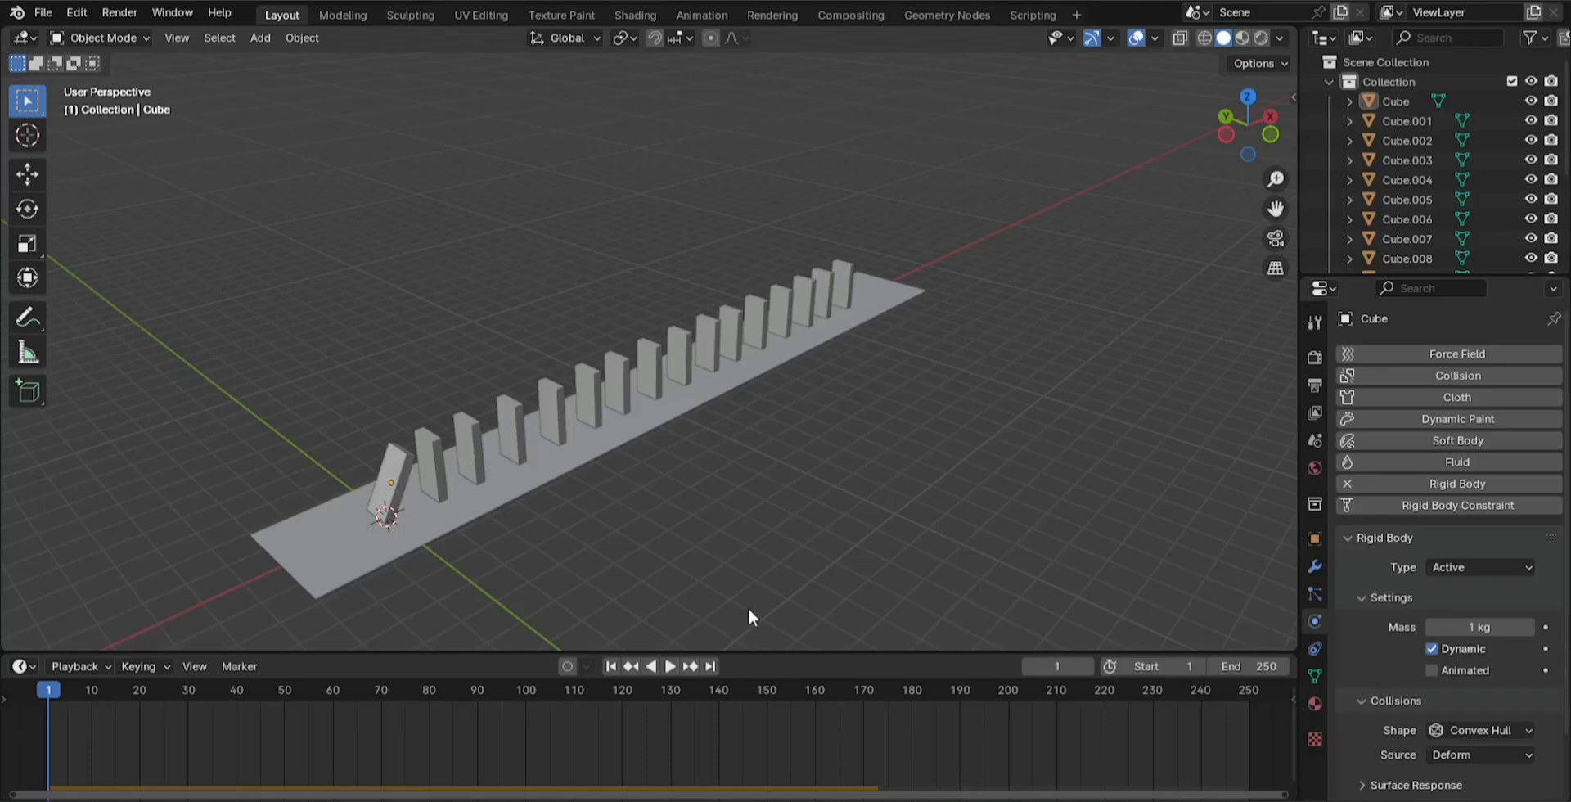
# Set Rigid Body World speed to 2 in Scene properties and play the faster topple
pyautogui.click(1315, 440)
pyautogui.write('2')
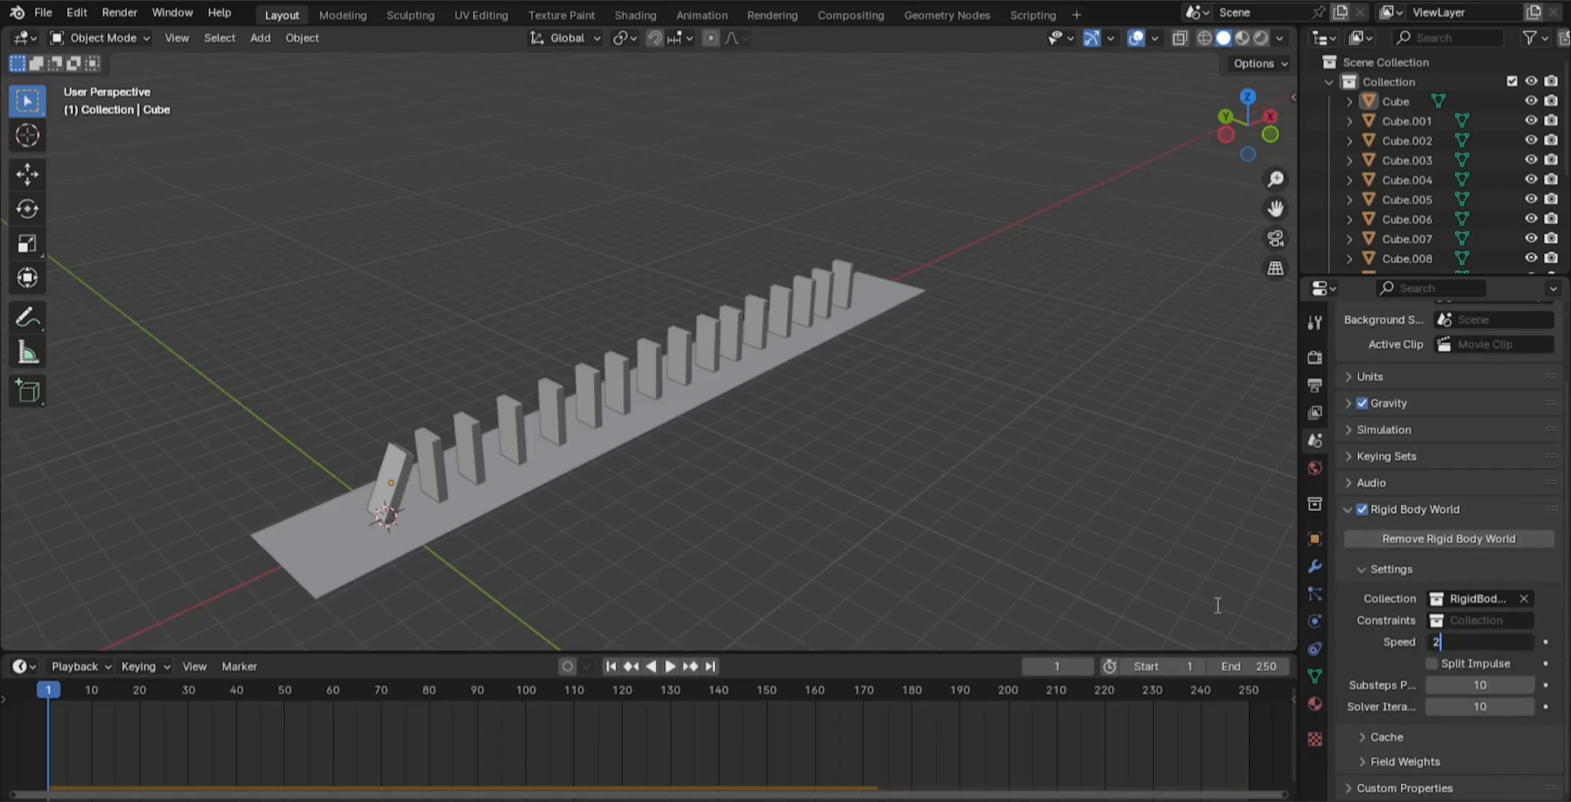
pyautogui.press('Return')
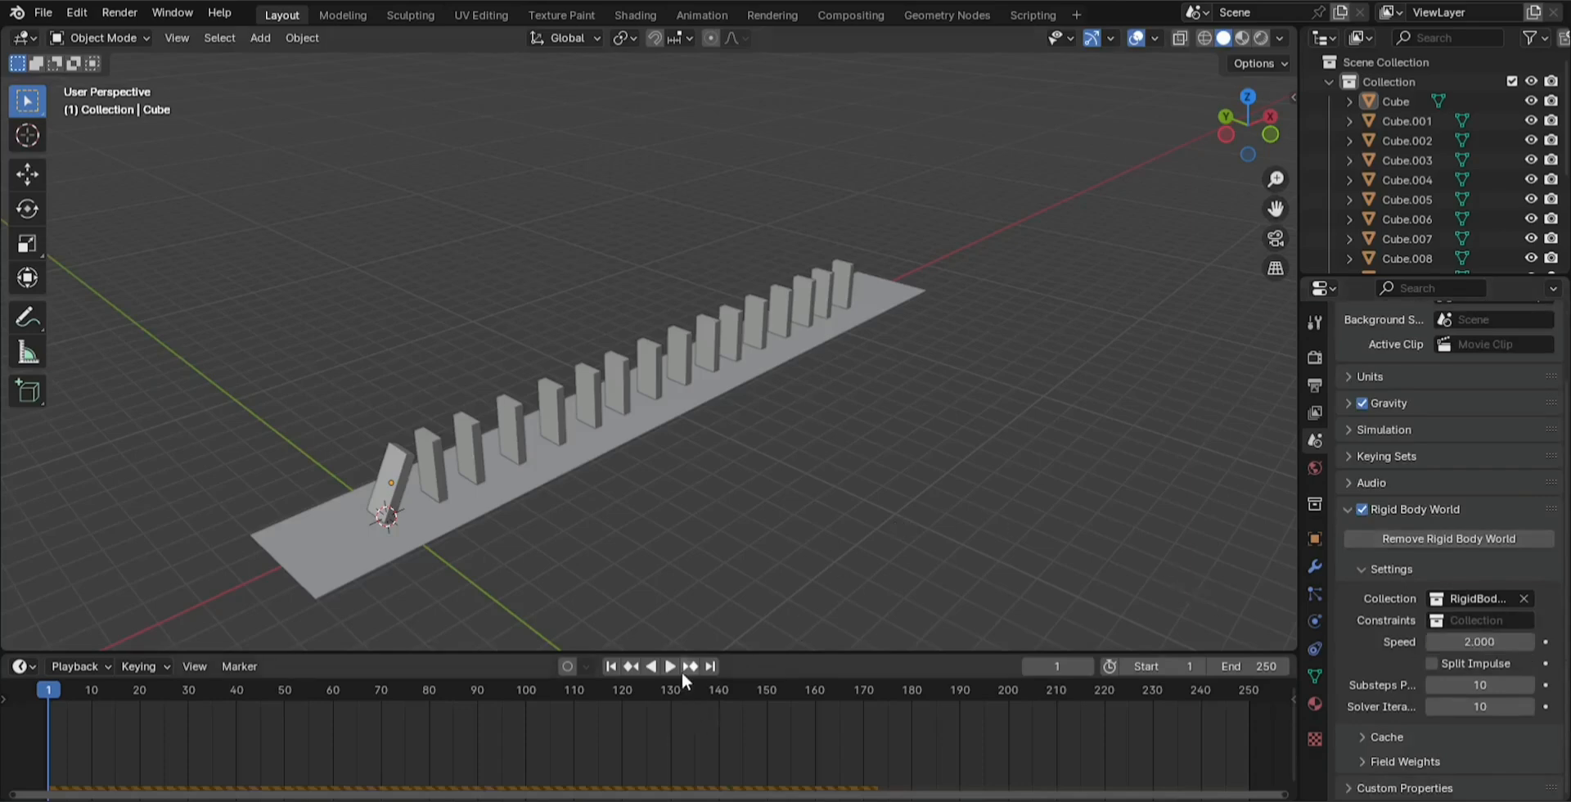
pyautogui.click(672, 689)
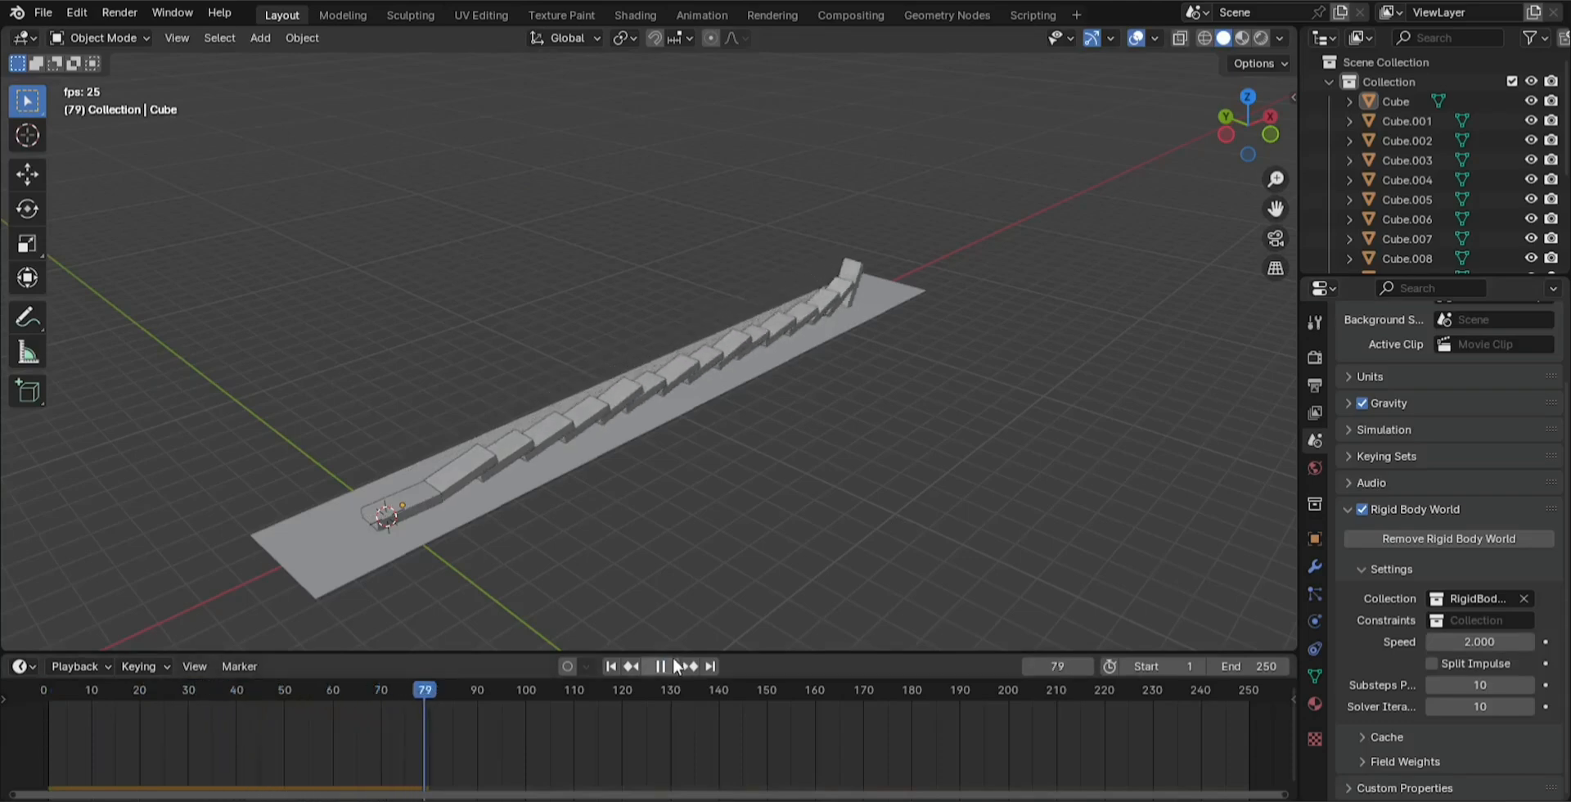
pyautogui.click(612, 688)
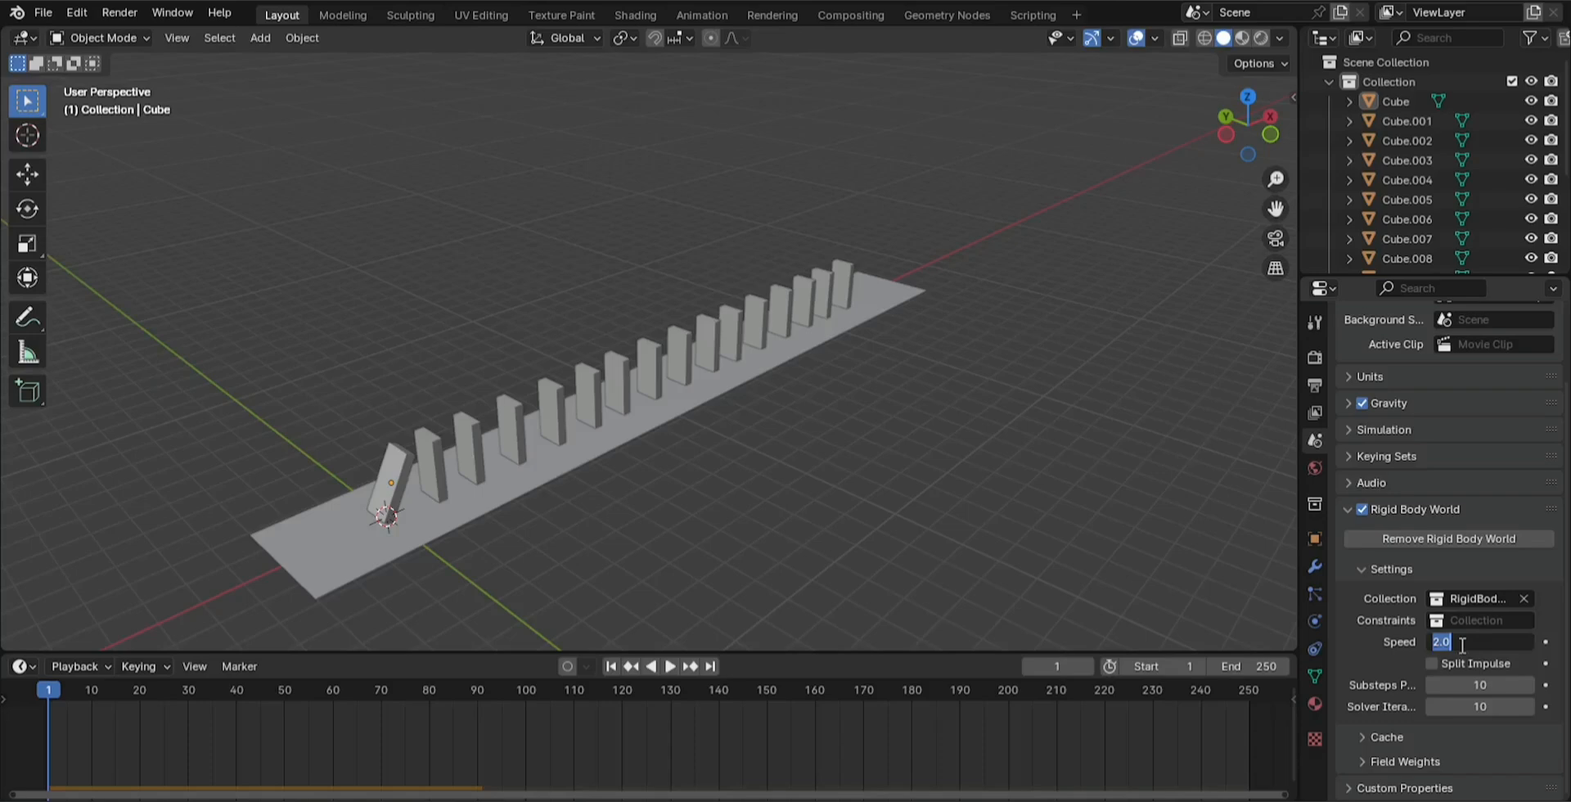
# Try speed 4.000, compare the playback, then replay the simulation at speed 2
pyautogui.write('4.000')
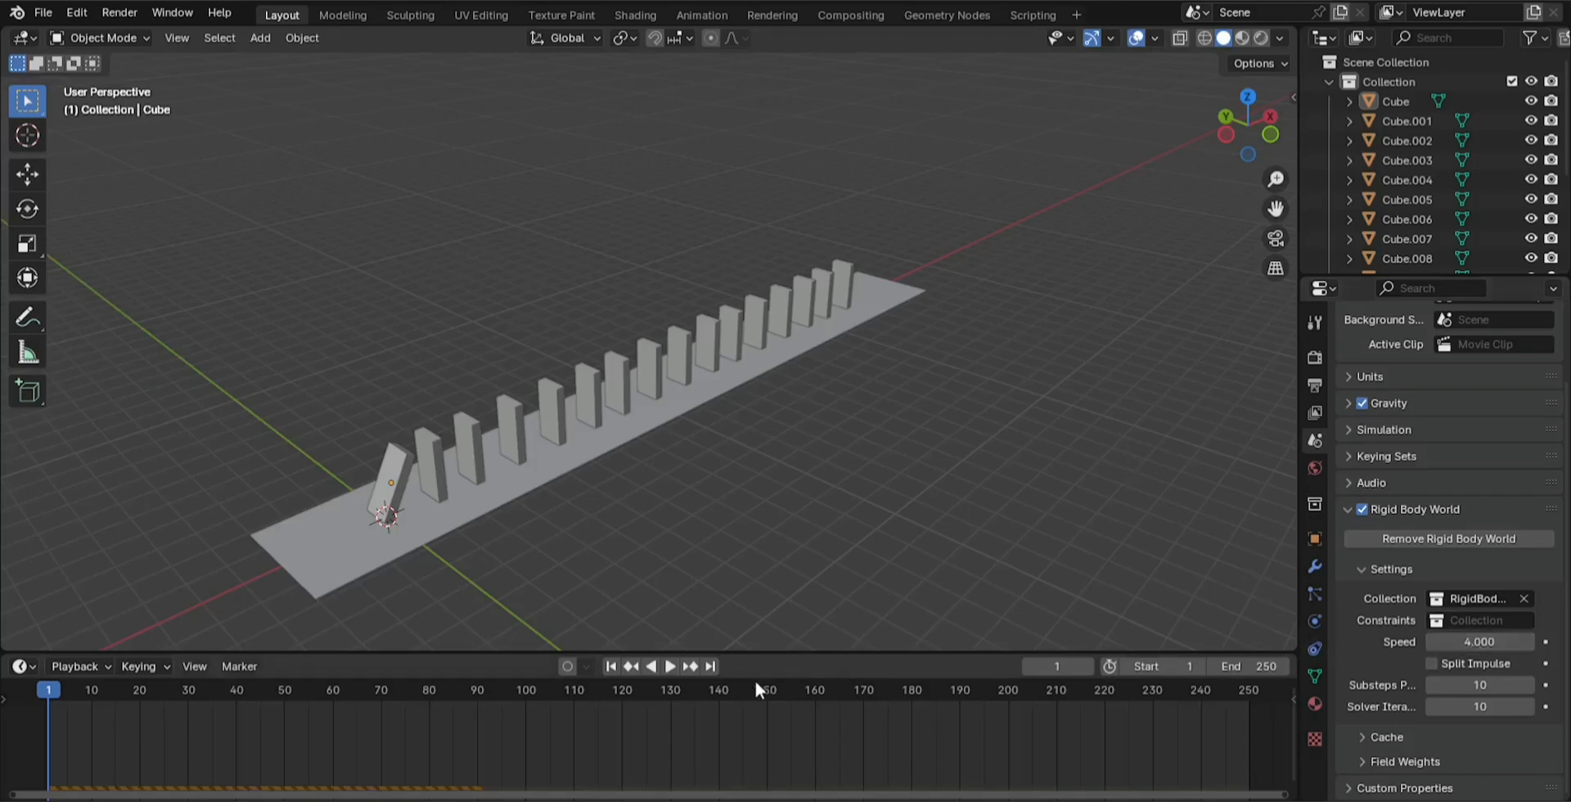
pyautogui.click(670, 667)
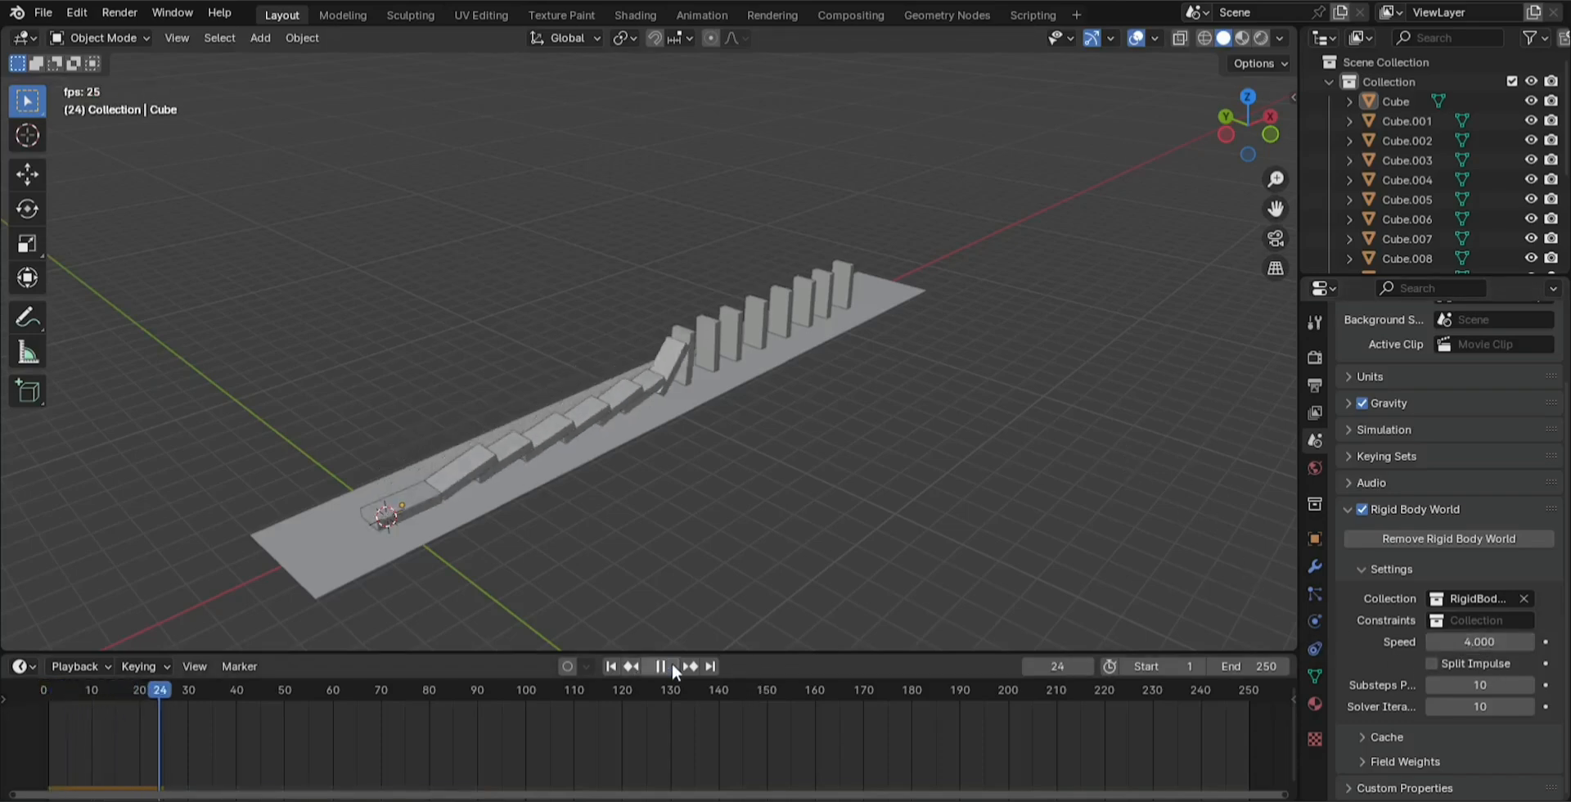
pyautogui.click(660, 689)
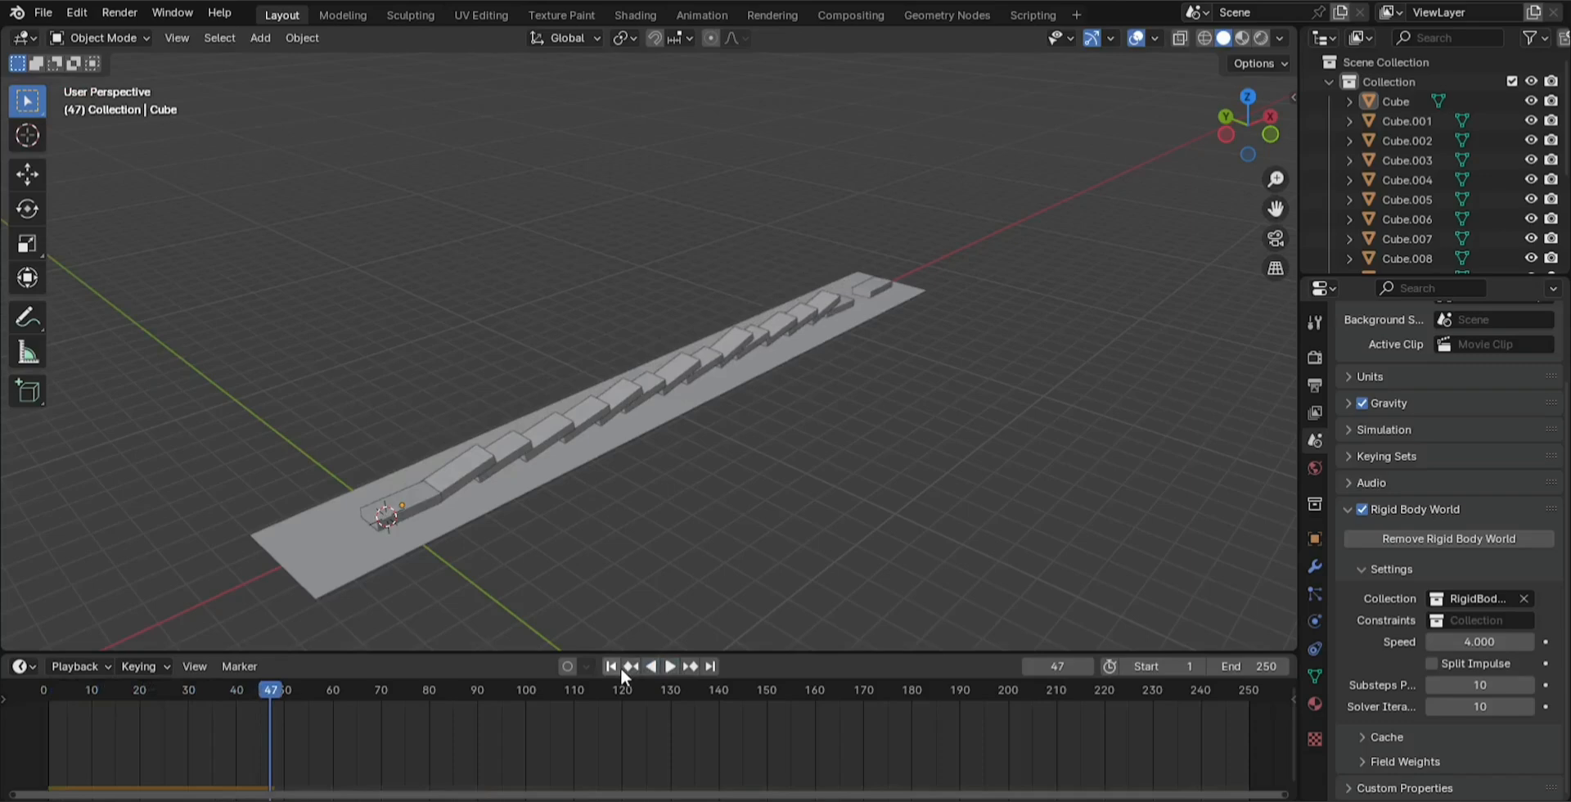
pyautogui.click(613, 667)
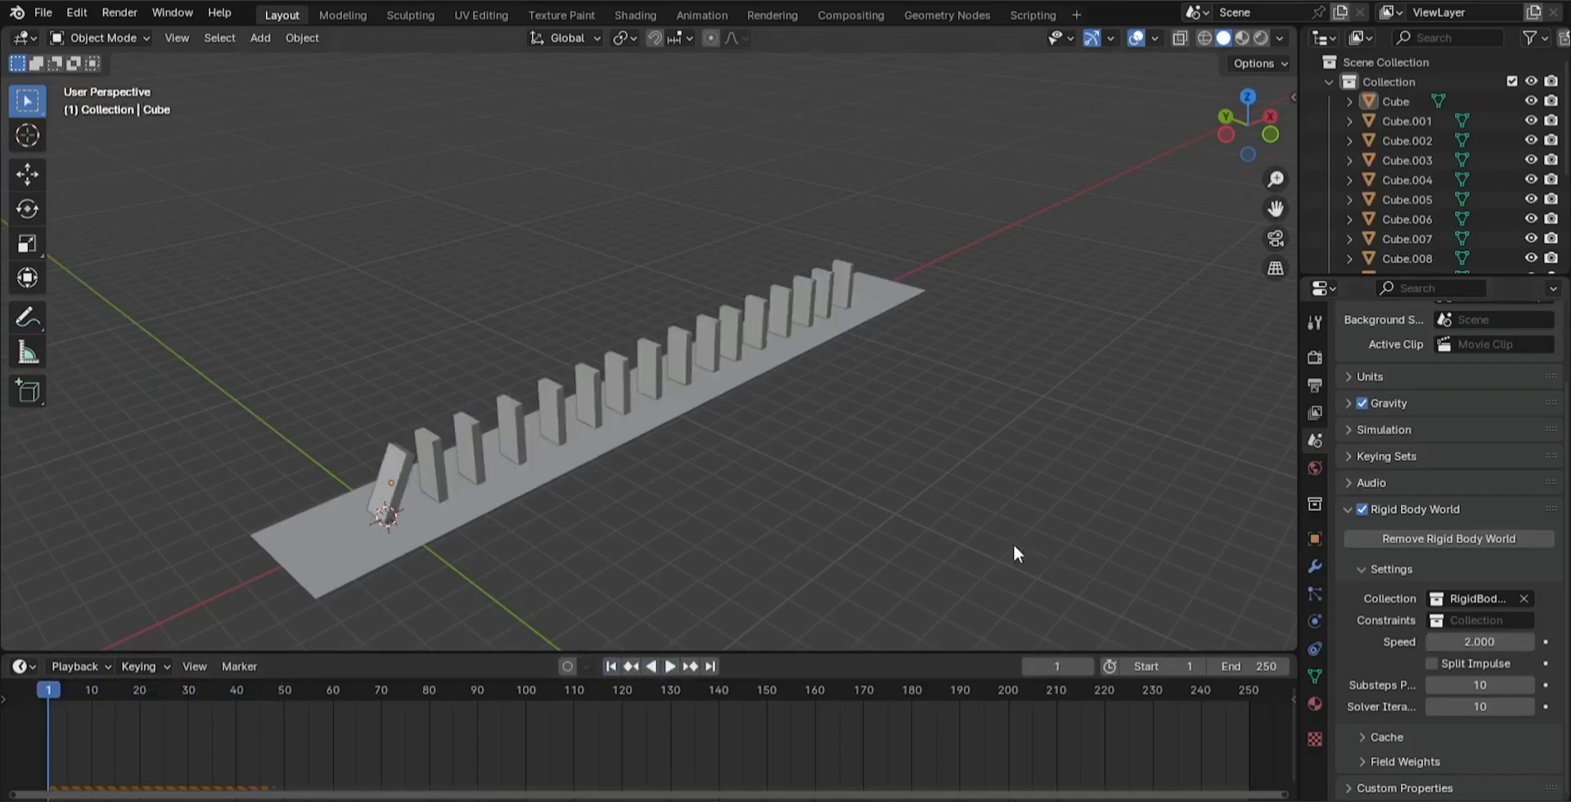
pyautogui.click(670, 689)
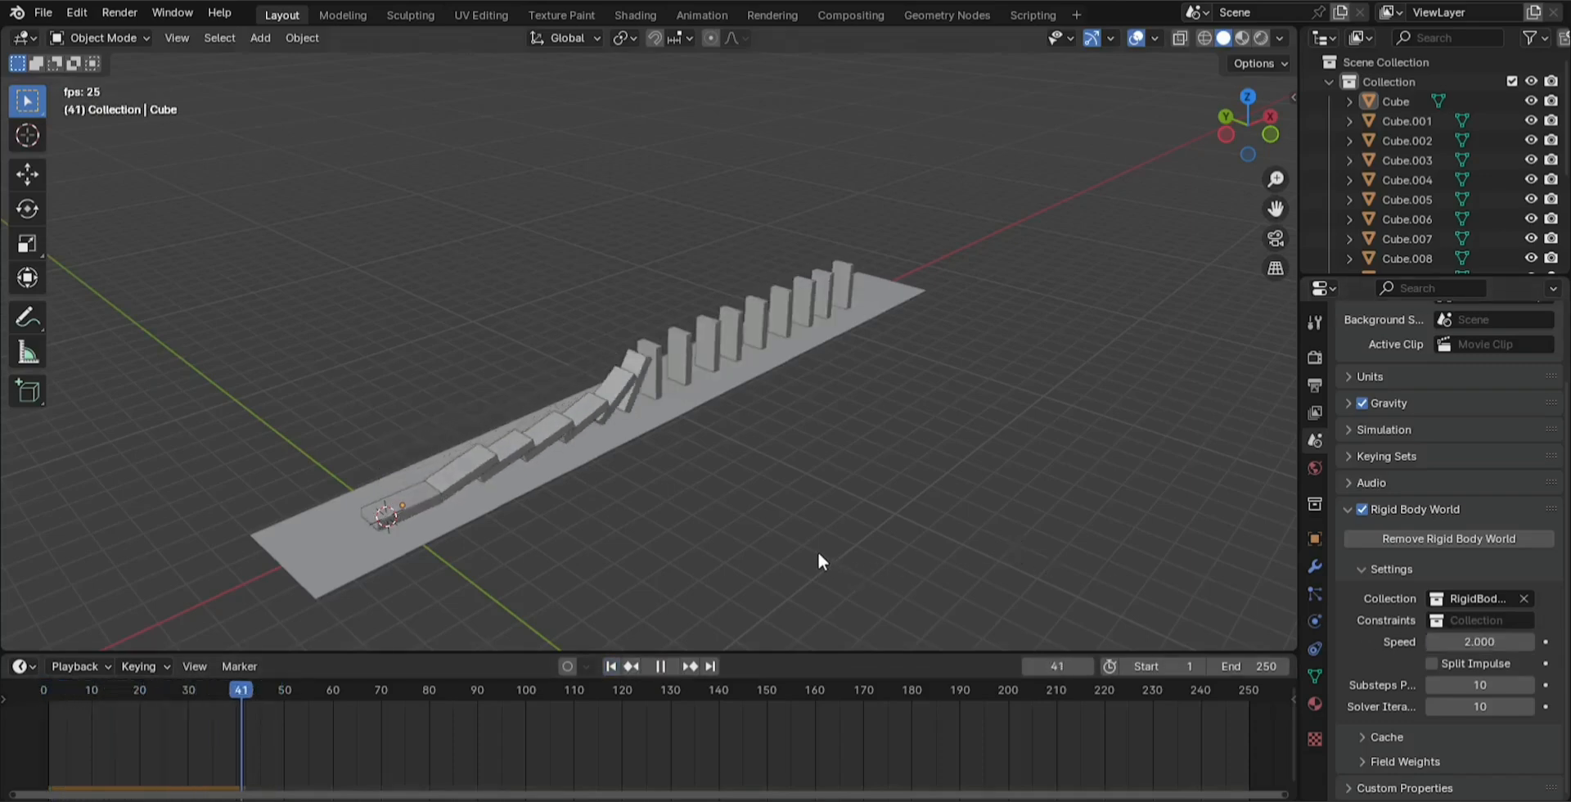